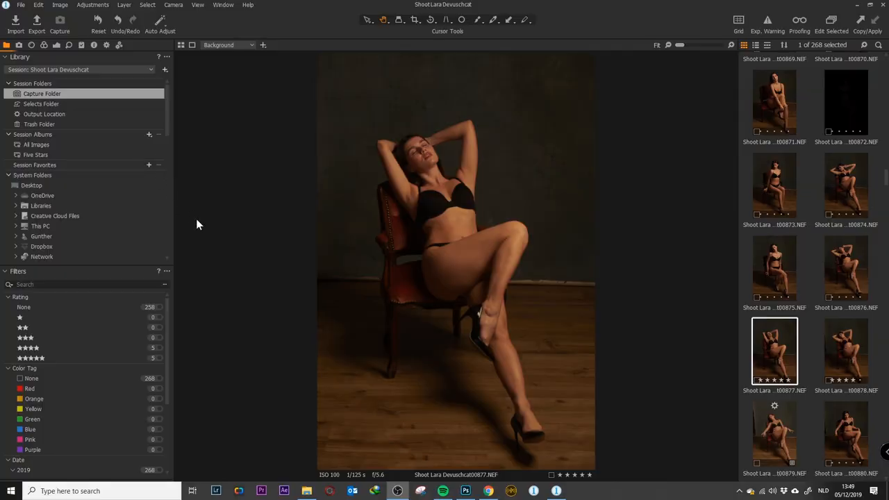
{"action": "mouse_move", "coordinate": [357, 151]}
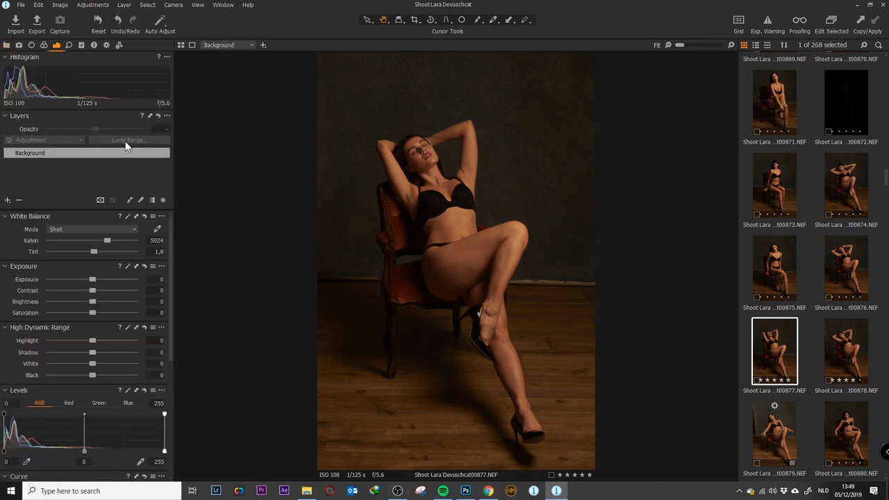
{"action": "mouse_move", "coordinate": [102, 346]}
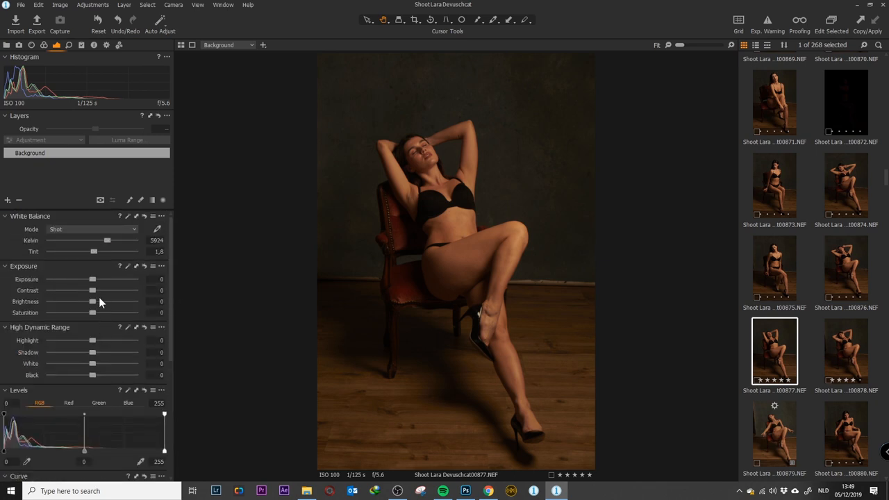
{"action": "mouse_move", "coordinate": [90, 201]}
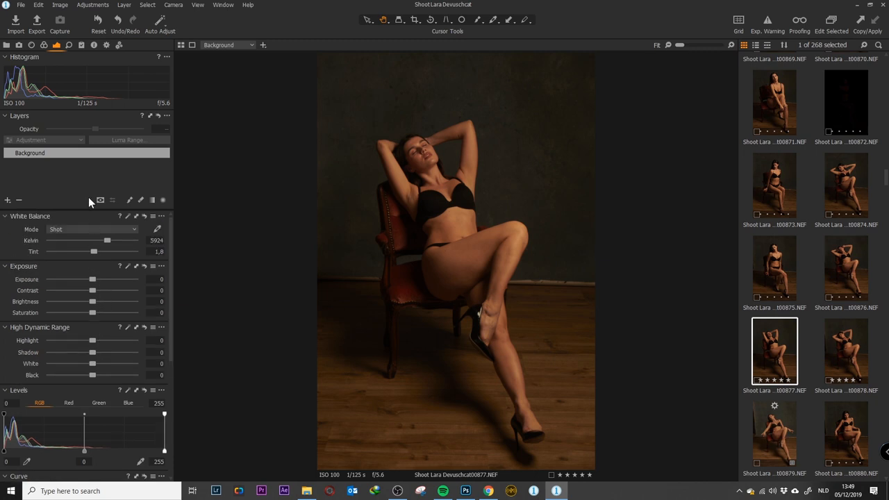
- Remove the White Balance tool from the Exposure tab via its options menu
{"action": "left_click", "coordinate": [161, 216]}
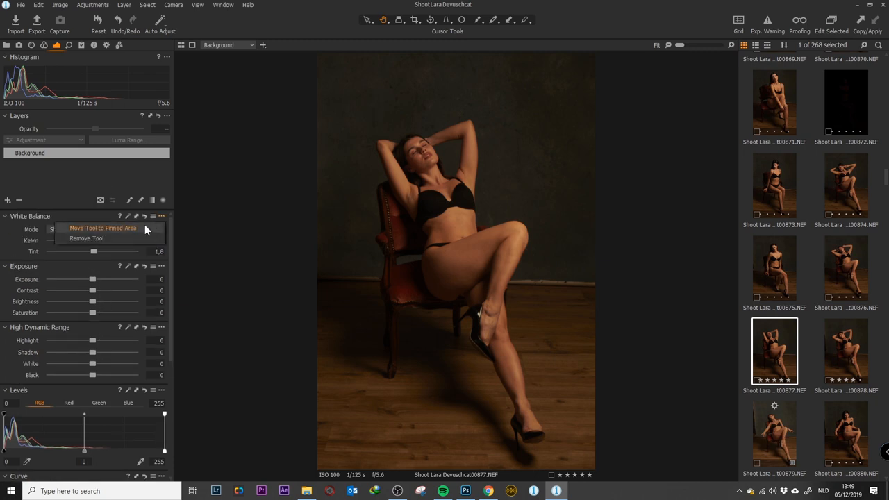
{"action": "mouse_move", "coordinate": [103, 228]}
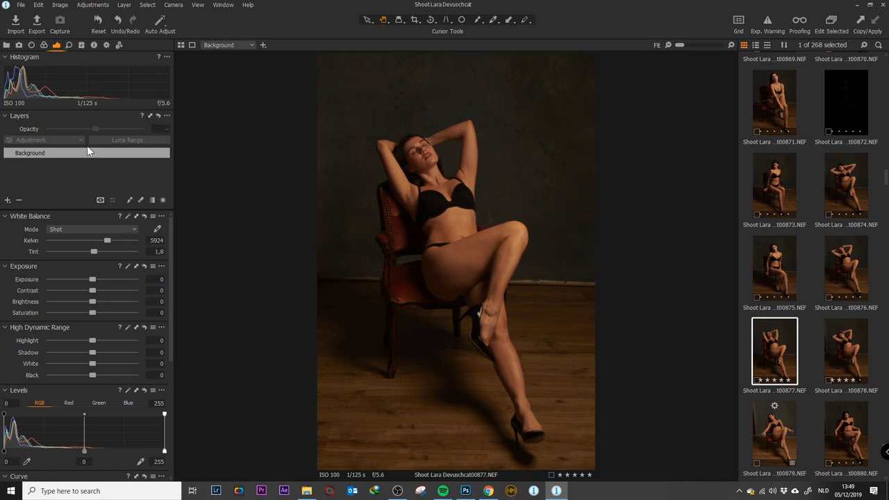
{"action": "mouse_move", "coordinate": [116, 223]}
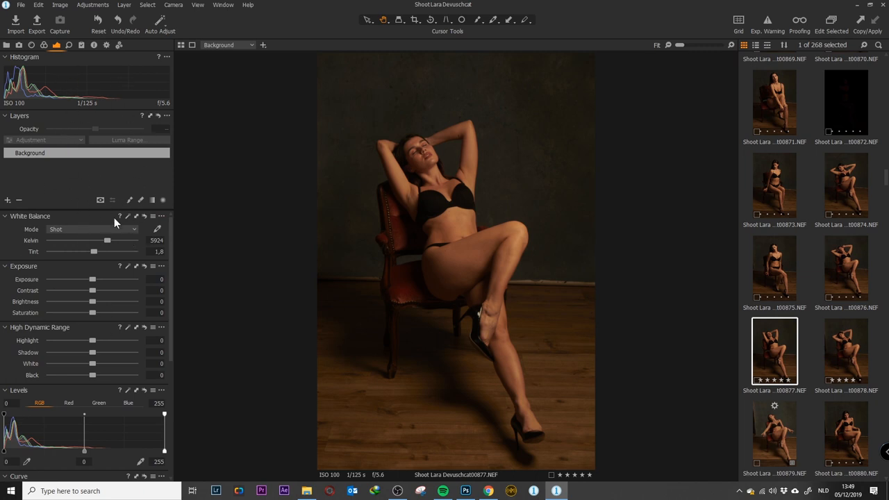
{"action": "mouse_move", "coordinate": [94, 236]}
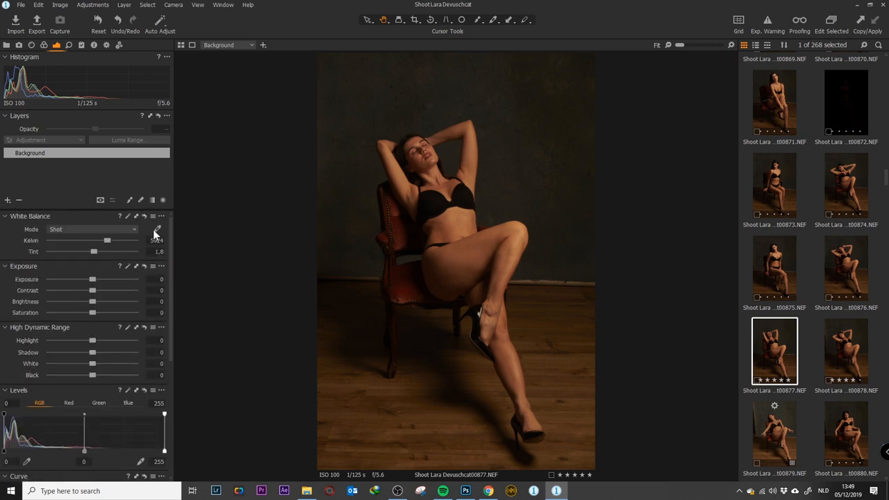
{"action": "left_click", "coordinate": [152, 216]}
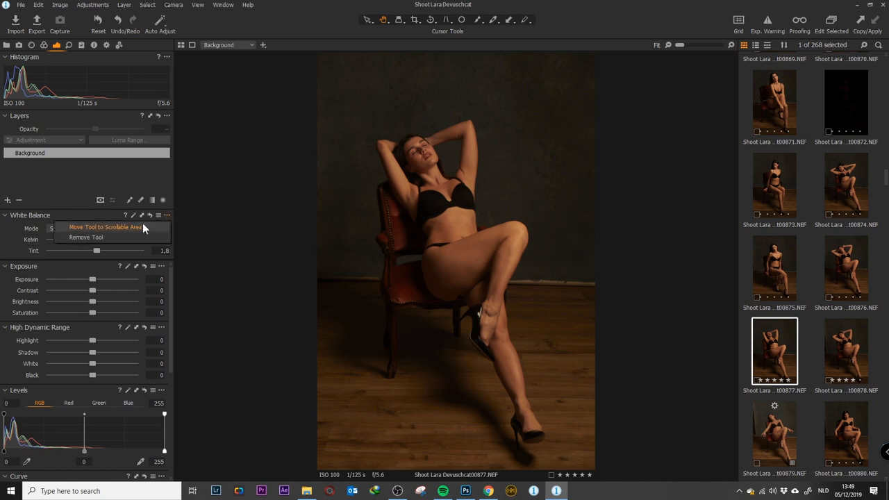
{"action": "mouse_move", "coordinate": [119, 230]}
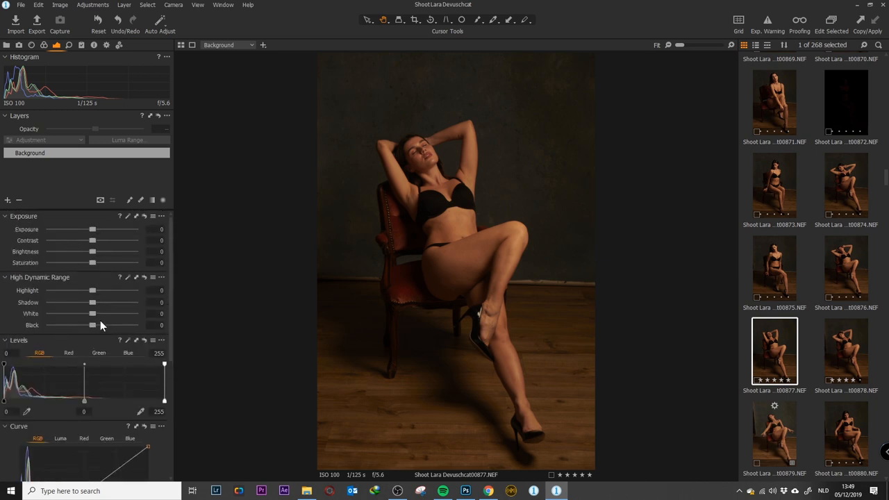
{"action": "mouse_move", "coordinate": [69, 300]}
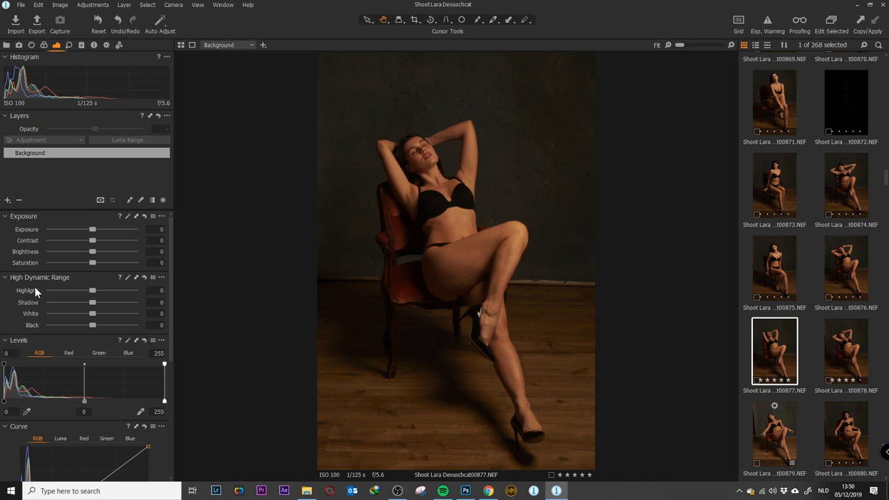
{"action": "mouse_move", "coordinate": [33, 302]}
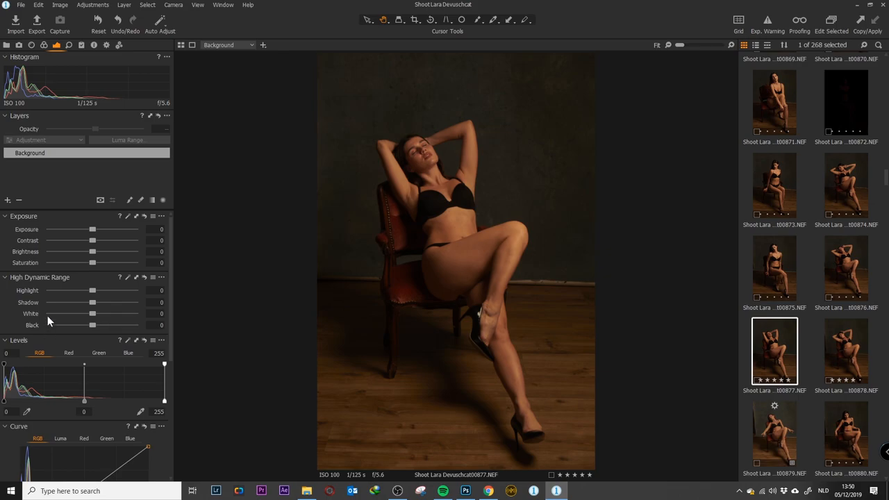
- Experiment with the High Dynamic Range Highlight, Shadow and White sliders, then reset the tool to zero
{"action": "left_click_drag", "start_coordinate": [91, 290], "coordinate": [50, 291]}
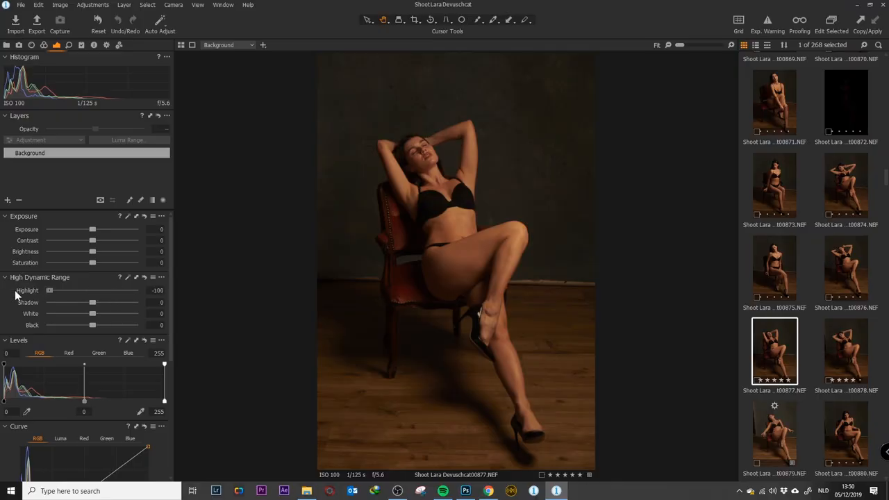
{"action": "left_click_drag", "start_coordinate": [50, 290], "coordinate": [95, 290]}
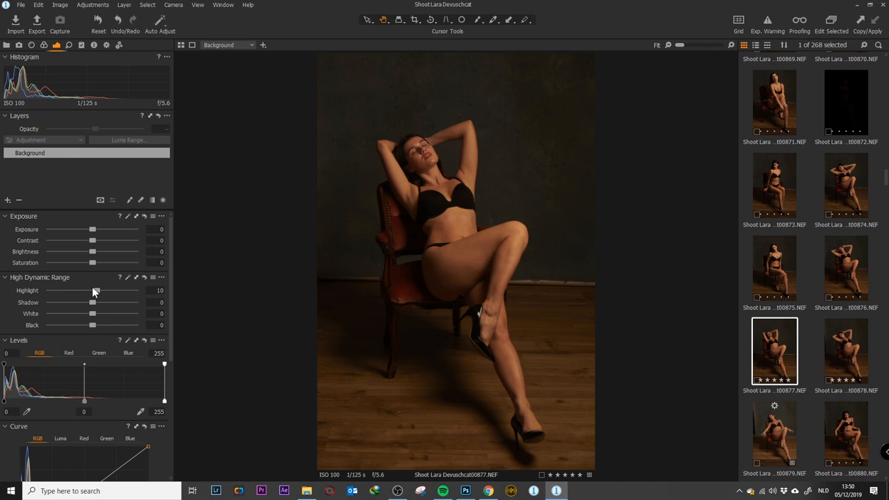
{"action": "left_click", "coordinate": [145, 277]}
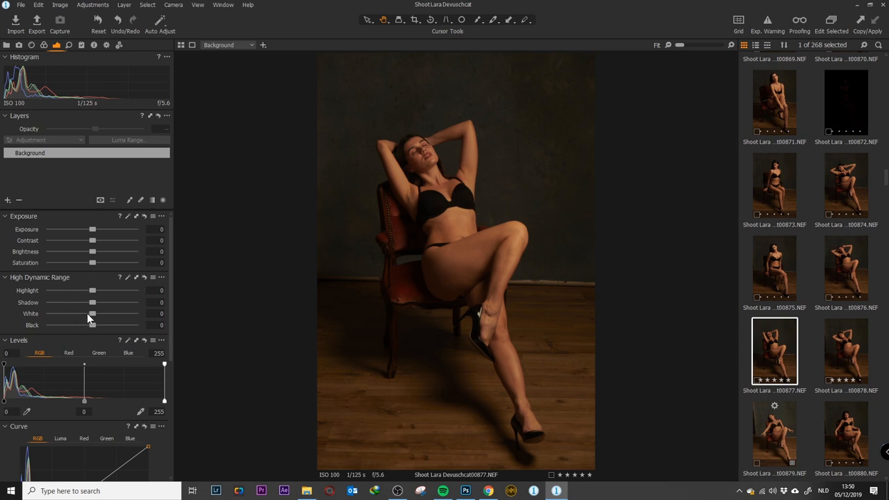
{"action": "left_click_drag", "start_coordinate": [92, 303], "coordinate": [108, 303]}
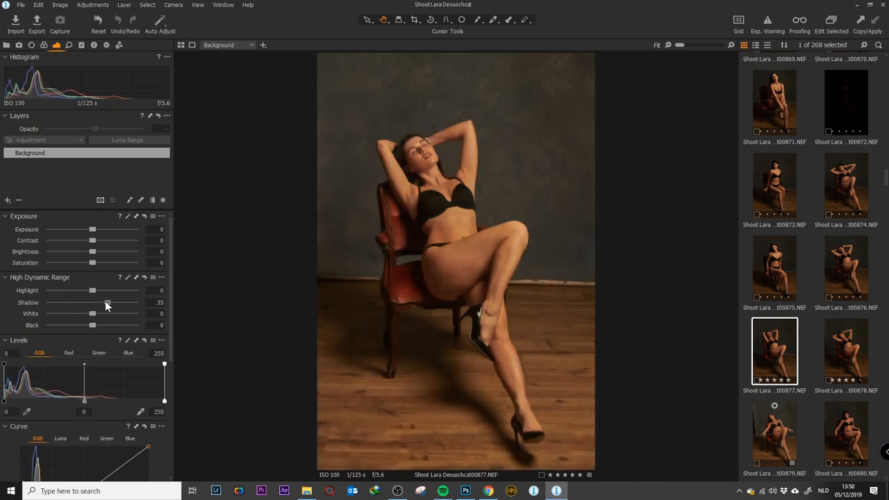
{"action": "left_click_drag", "start_coordinate": [91, 303], "coordinate": [111, 302]}
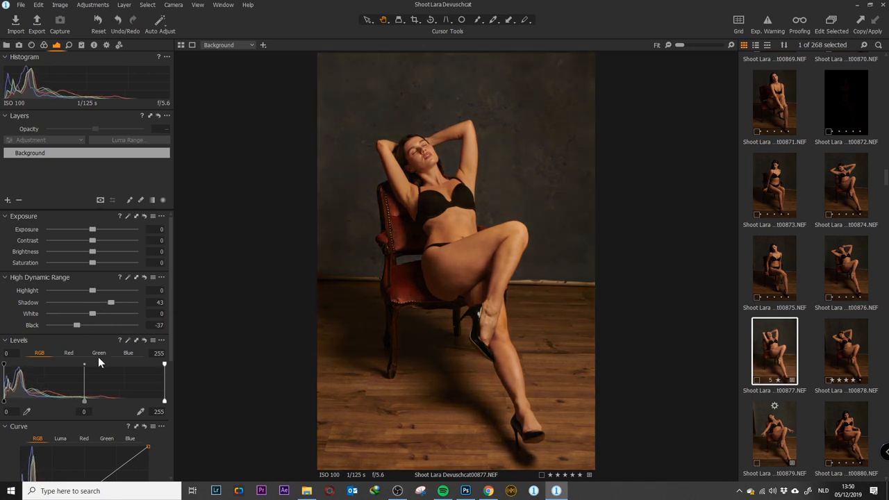
{"action": "left_click_drag", "start_coordinate": [92, 290], "coordinate": [120, 291]}
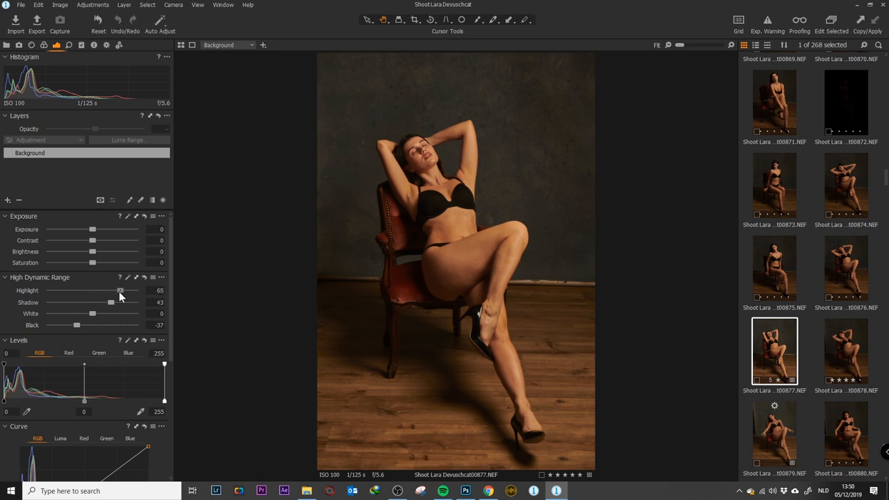
{"action": "left_click_drag", "start_coordinate": [91, 314], "coordinate": [53, 314]}
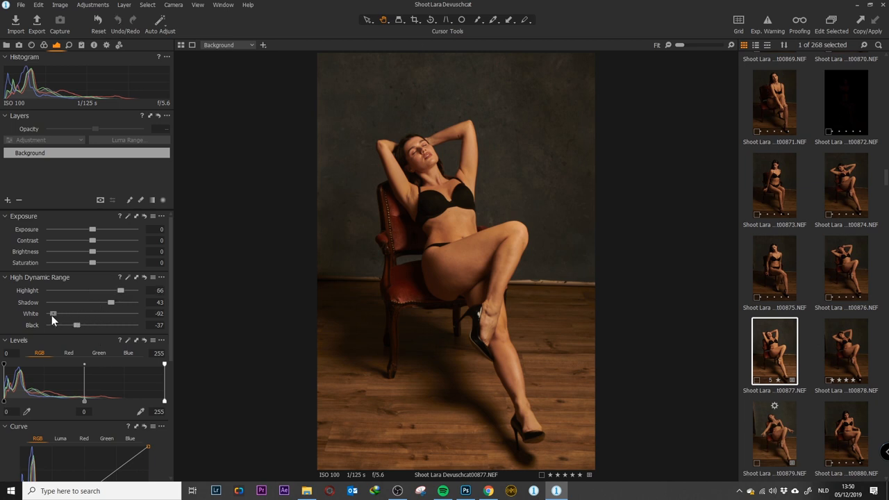
{"action": "left_click_drag", "start_coordinate": [53, 314], "coordinate": [49, 314]}
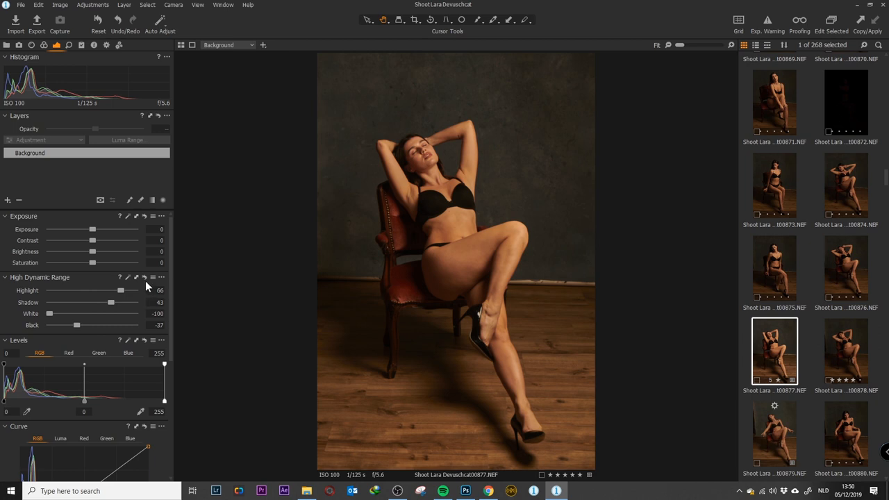
{"action": "left_click", "coordinate": [144, 277]}
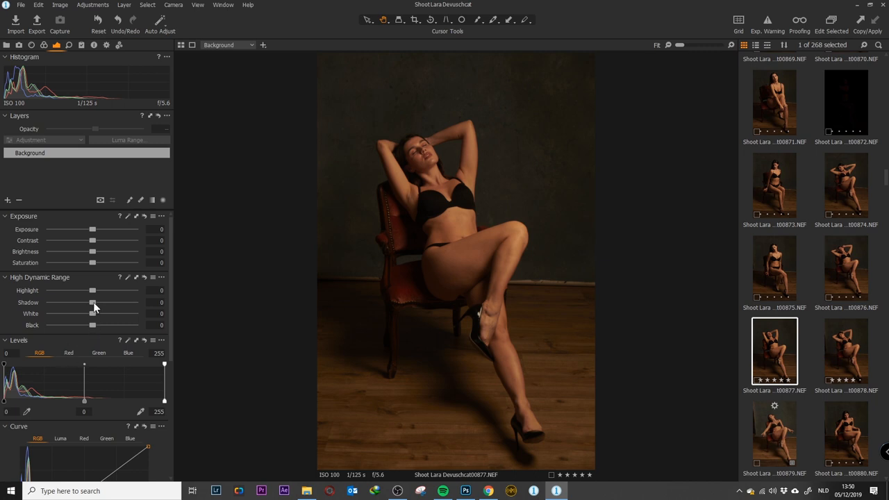
- Set High Dynamic Range to Highlight 6, Shadow 15 and White -6
{"action": "left_click_drag", "start_coordinate": [91, 302], "coordinate": [98, 303]}
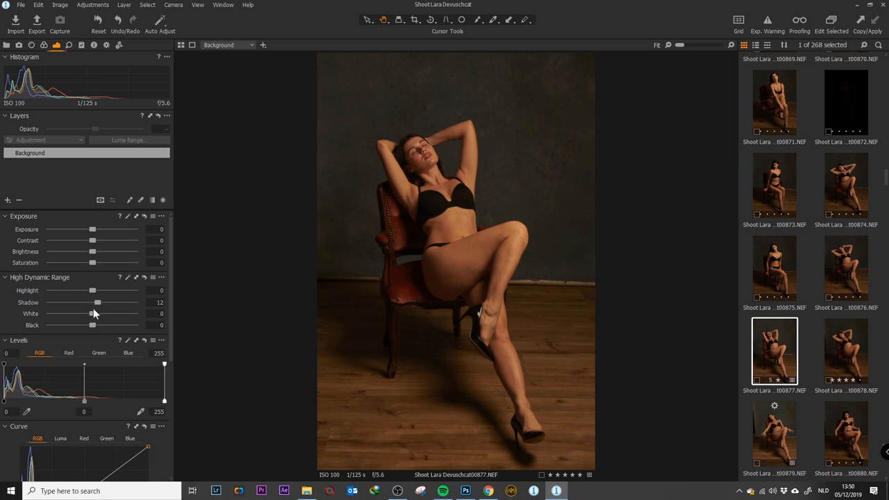
{"action": "mouse_move", "coordinate": [28, 312]}
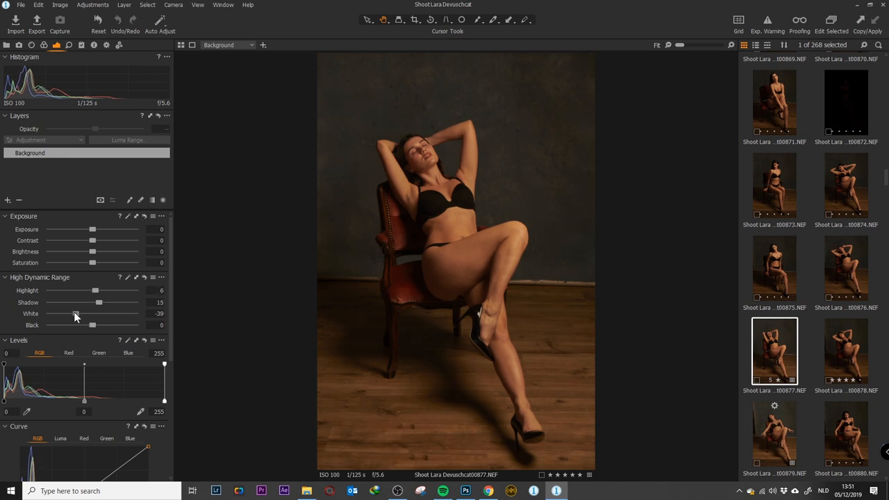
{"action": "left_click_drag", "start_coordinate": [76, 314], "coordinate": [89, 325]}
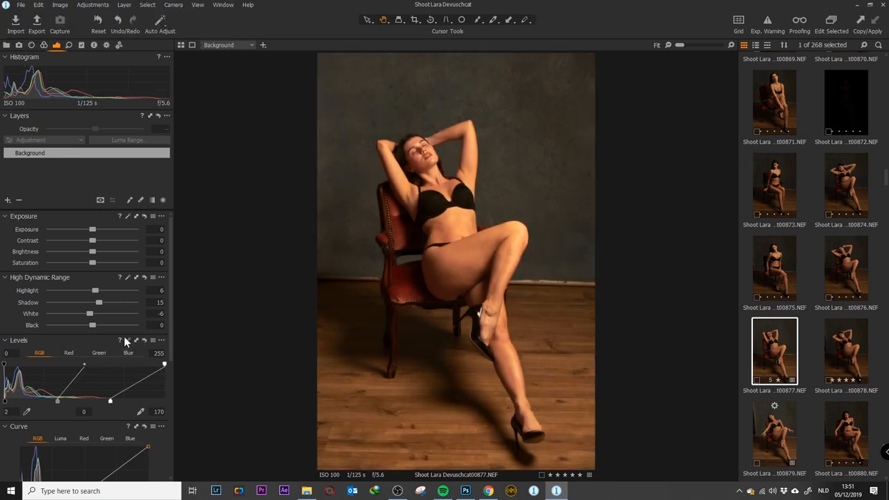
{"action": "mouse_move", "coordinate": [69, 394]}
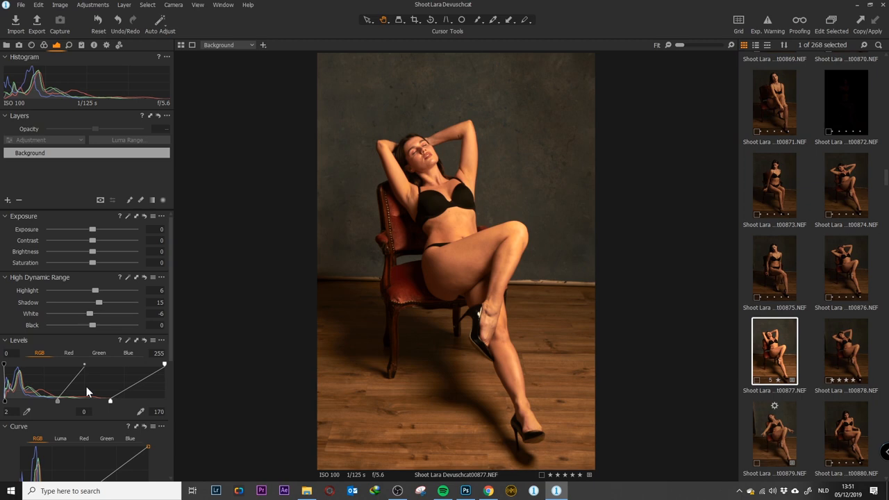
{"action": "left_click_drag", "start_coordinate": [94, 389], "coordinate": [114, 401]}
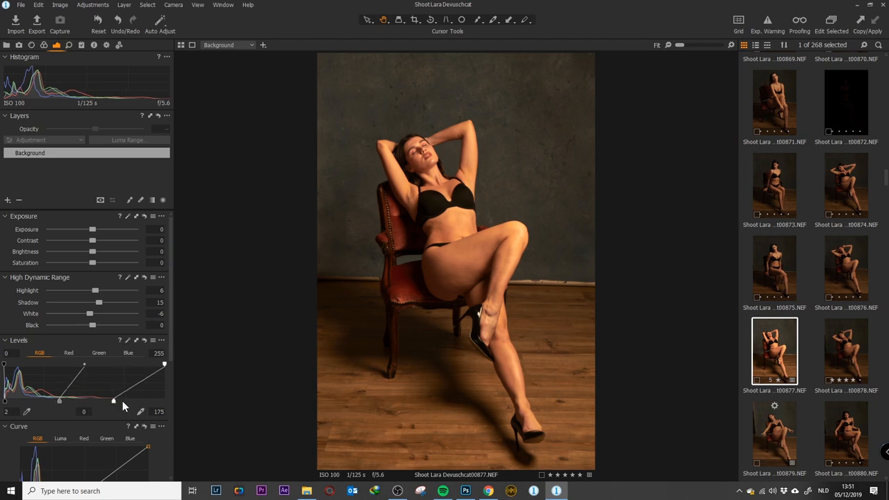
{"action": "left_click_drag", "start_coordinate": [114, 400], "coordinate": [136, 400]}
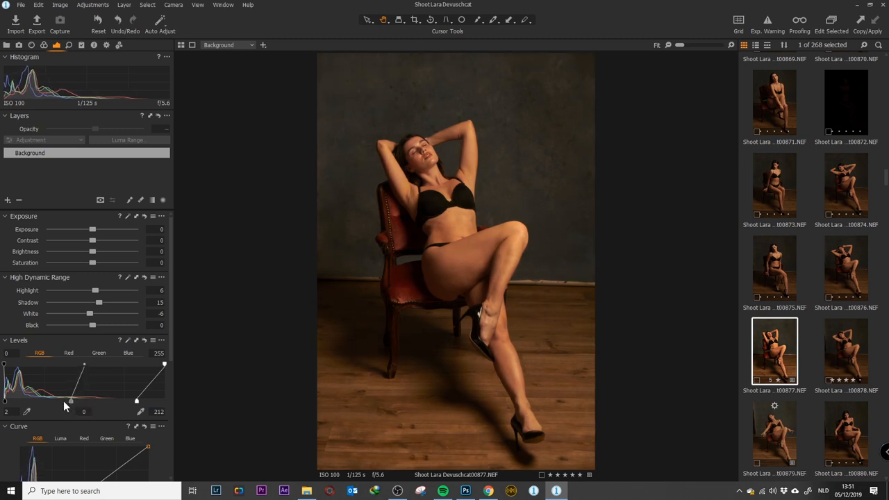
{"action": "mouse_move", "coordinate": [70, 92]}
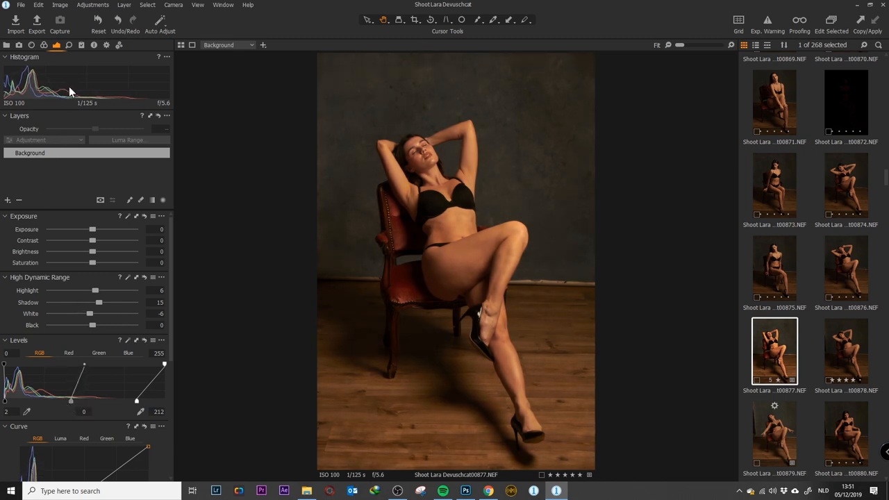
{"action": "mouse_move", "coordinate": [56, 44]}
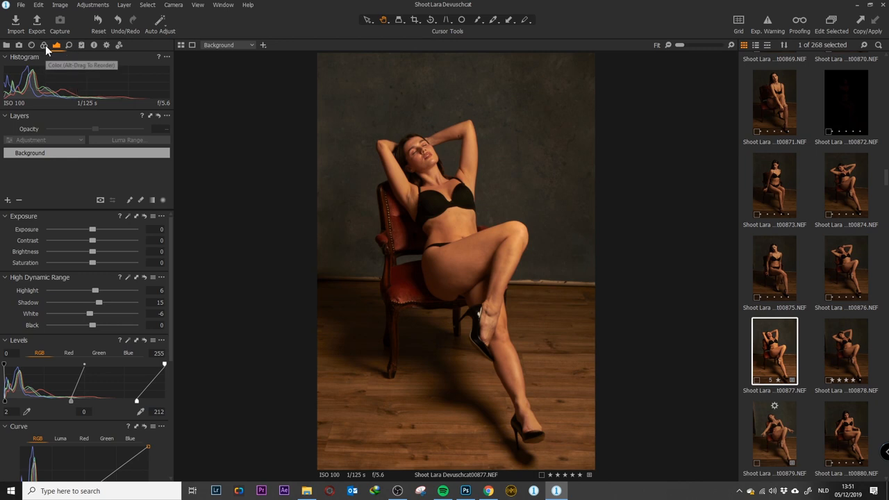
- Try a Color Editor Hue shift of about -25 on the portrait, then return it to 0
{"action": "left_click", "coordinate": [45, 44]}
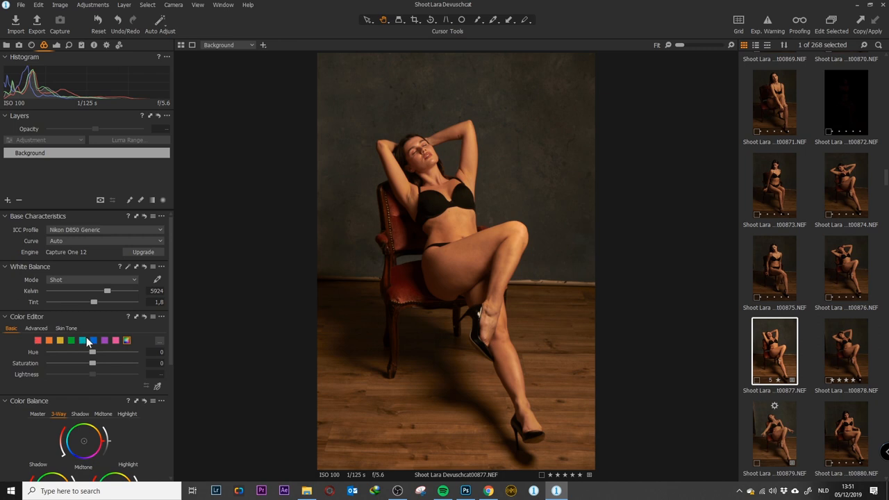
{"action": "mouse_move", "coordinate": [56, 373]}
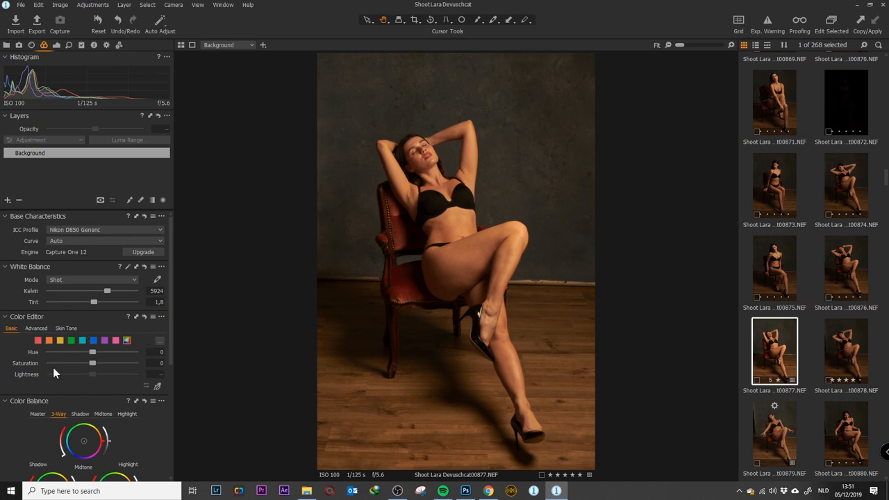
{"action": "mouse_move", "coordinate": [98, 283]}
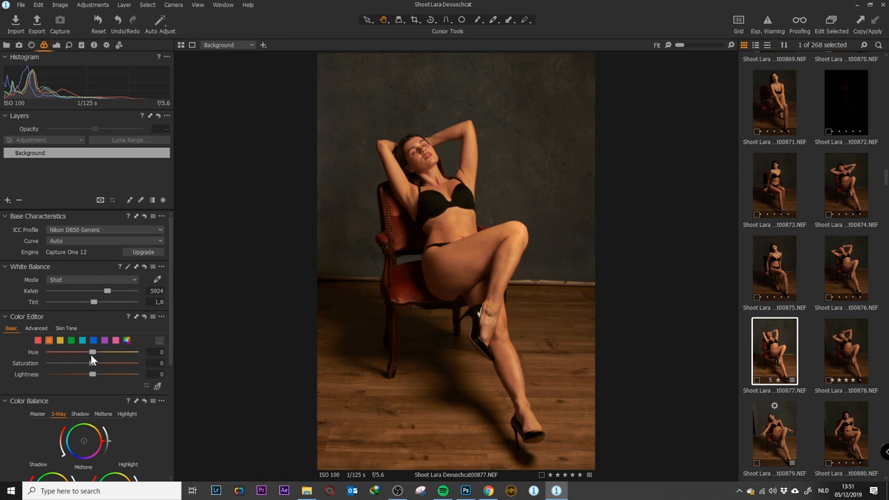
{"action": "left_click_drag", "start_coordinate": [91, 353], "coordinate": [57, 352]}
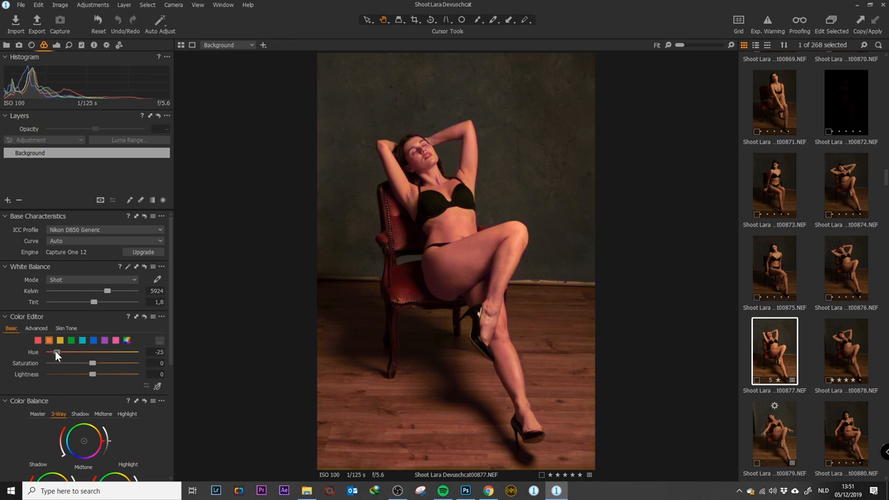
{"action": "left_click_drag", "start_coordinate": [55, 353], "coordinate": [61, 353]}
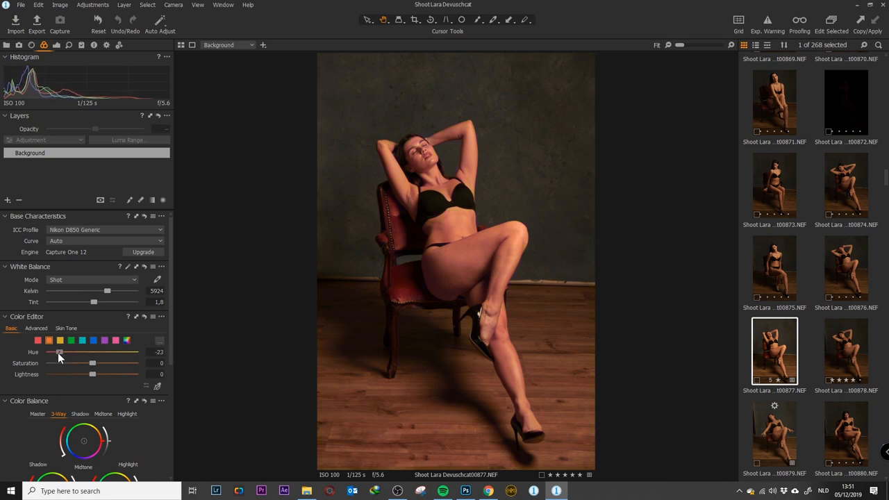
{"action": "left_click_drag", "start_coordinate": [61, 352], "coordinate": [60, 353]}
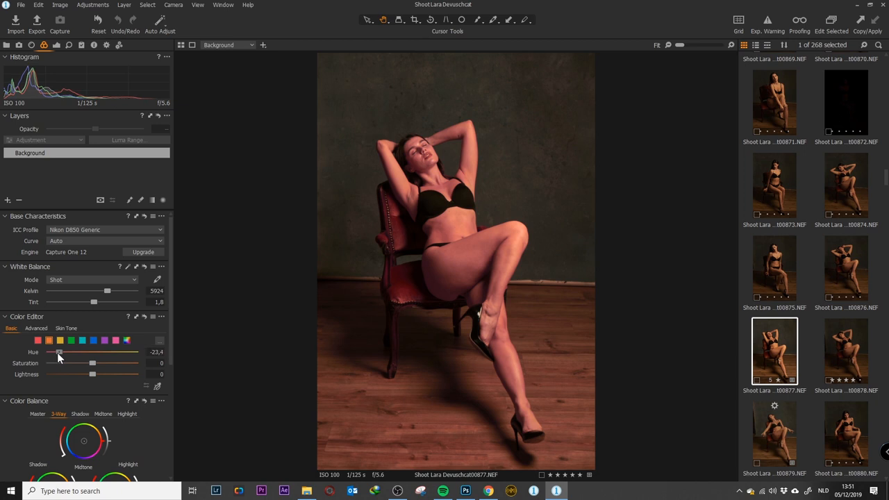
{"action": "left_click_drag", "start_coordinate": [58, 353], "coordinate": [89, 353]}
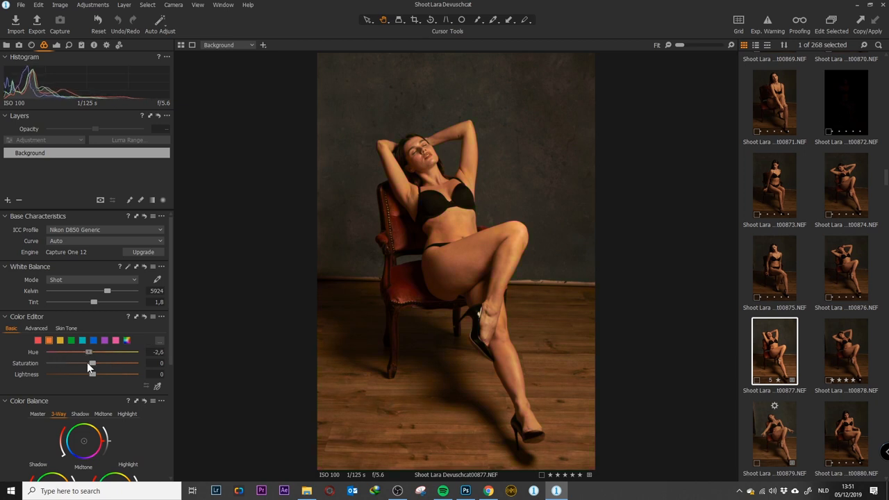
{"action": "left_click_drag", "start_coordinate": [89, 353], "coordinate": [90, 353]}
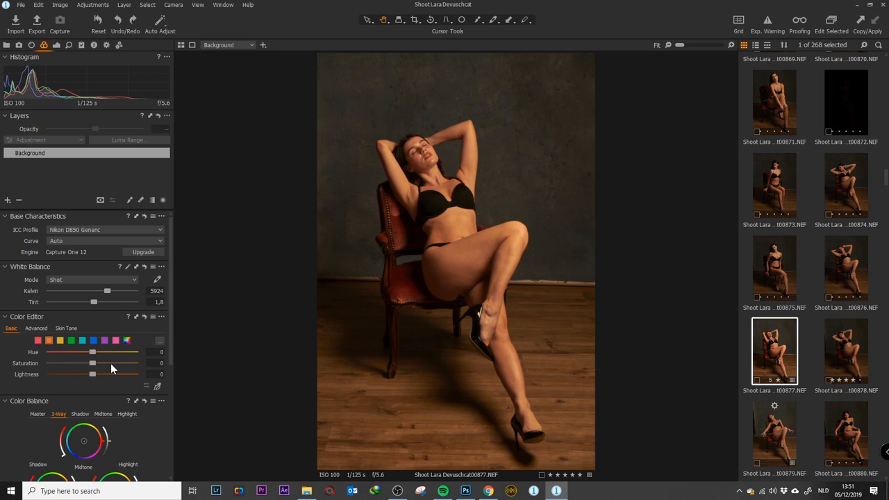
{"action": "mouse_move", "coordinate": [89, 359]}
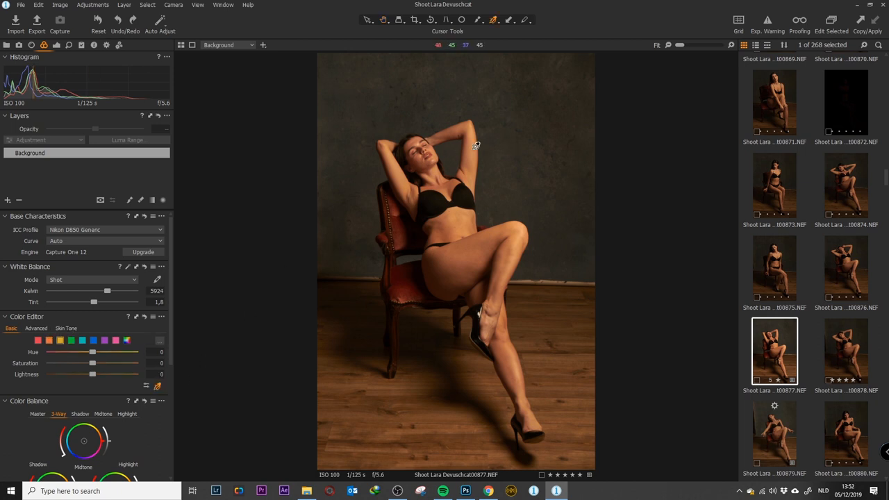
{"action": "mouse_move", "coordinate": [292, 278]}
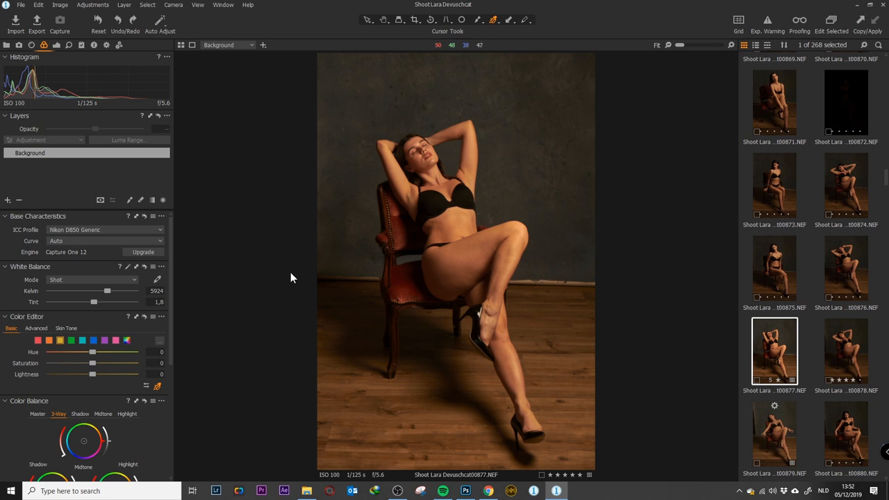
- Test Saturation, apply a Custom white balance of 5161 K with tint 4.4, and leave Hue at about 1.3
{"action": "left_click_drag", "start_coordinate": [92, 364], "coordinate": [77, 364]}
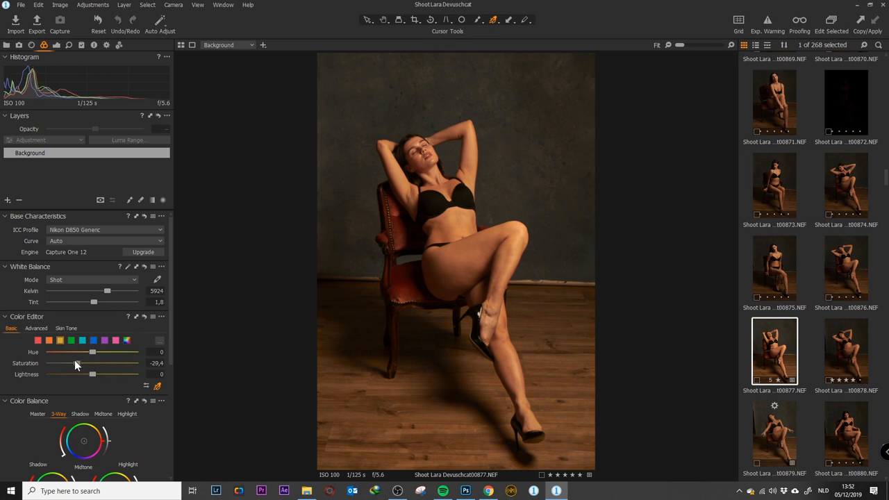
{"action": "left_click_drag", "start_coordinate": [92, 363], "coordinate": [92, 362]}
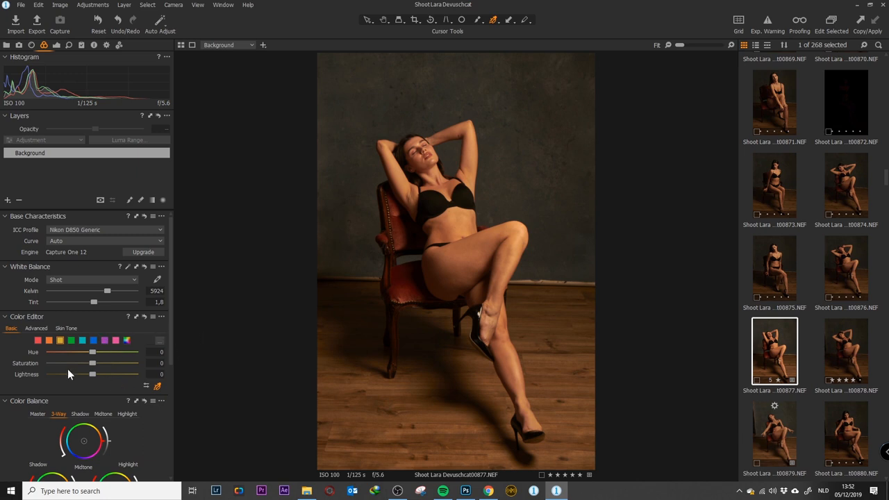
{"action": "mouse_move", "coordinate": [75, 347]}
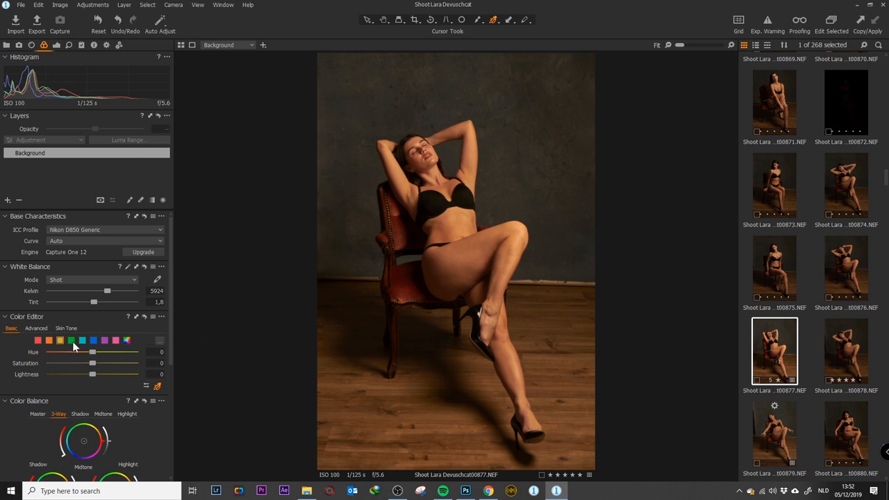
{"action": "left_click_drag", "start_coordinate": [91, 353], "coordinate": [50, 352]}
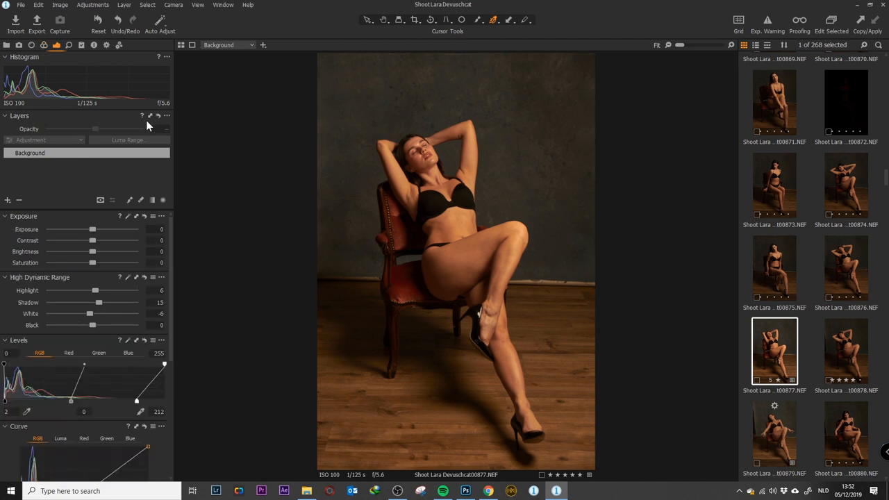
{"action": "mouse_move", "coordinate": [42, 164]}
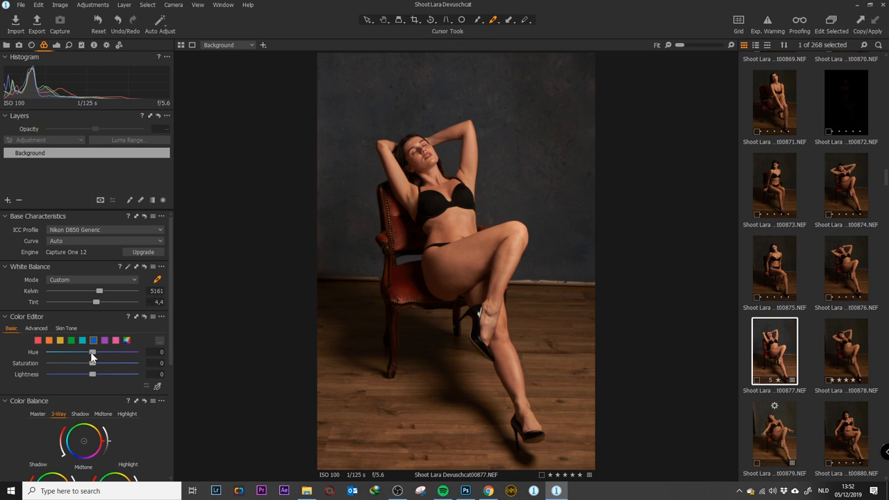
{"action": "left_click_drag", "start_coordinate": [92, 352], "coordinate": [48, 352]}
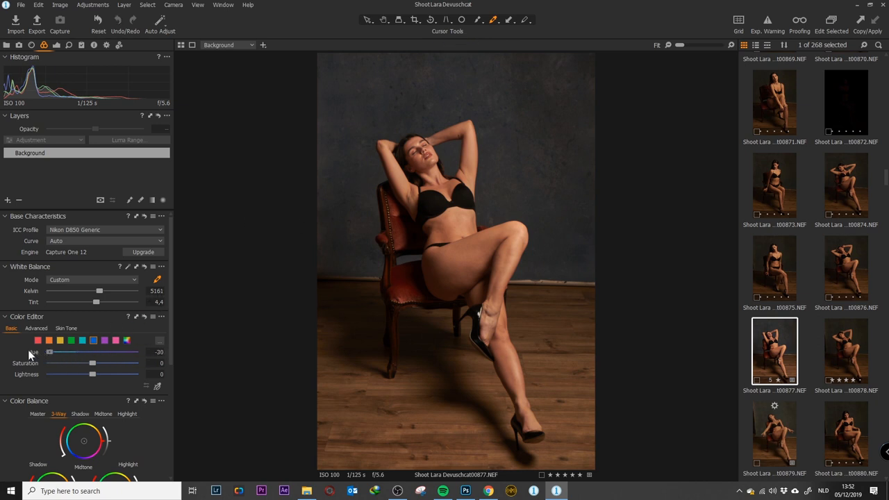
{"action": "left_click_drag", "start_coordinate": [50, 352], "coordinate": [95, 353]}
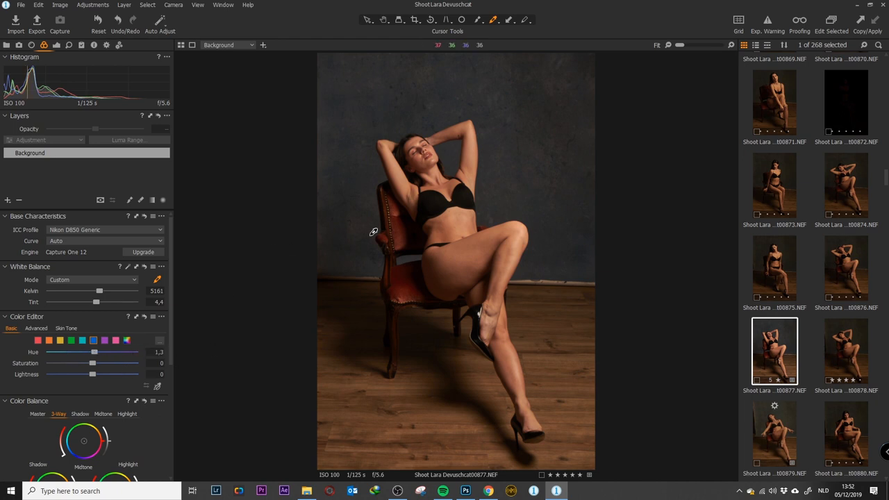
{"action": "mouse_move", "coordinate": [158, 58]}
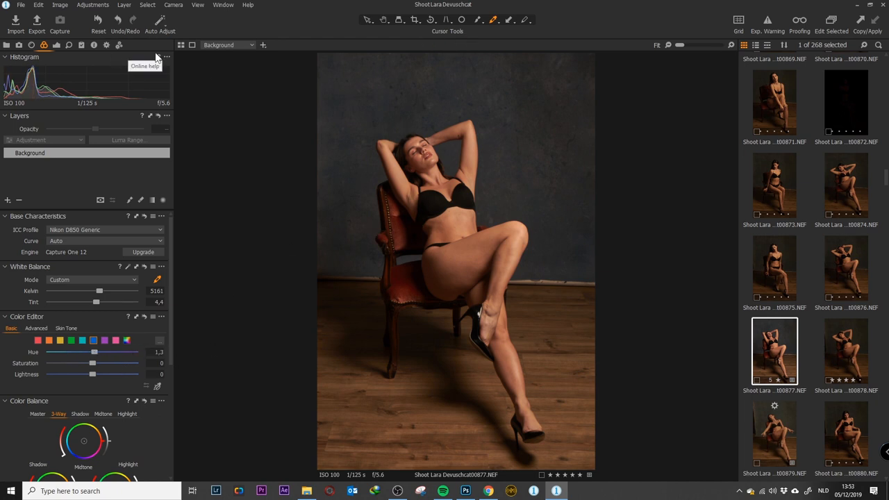
{"action": "mouse_move", "coordinate": [775, 39]}
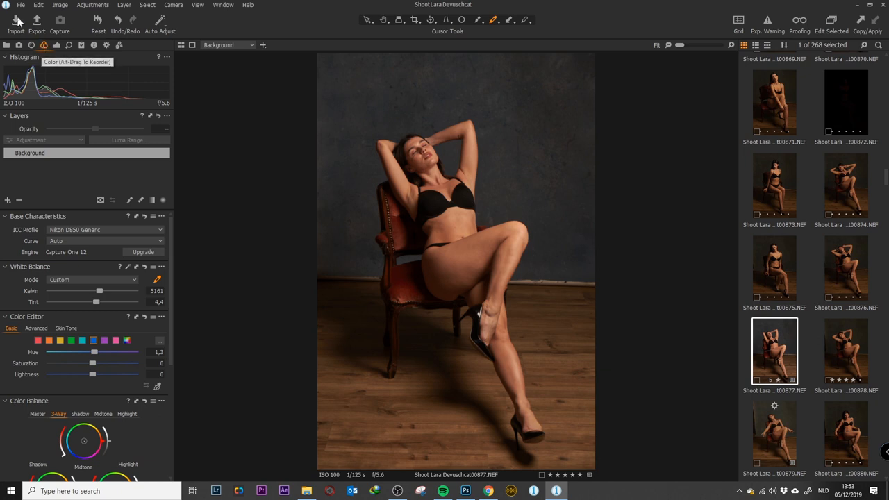
{"action": "mouse_move", "coordinate": [675, 23]}
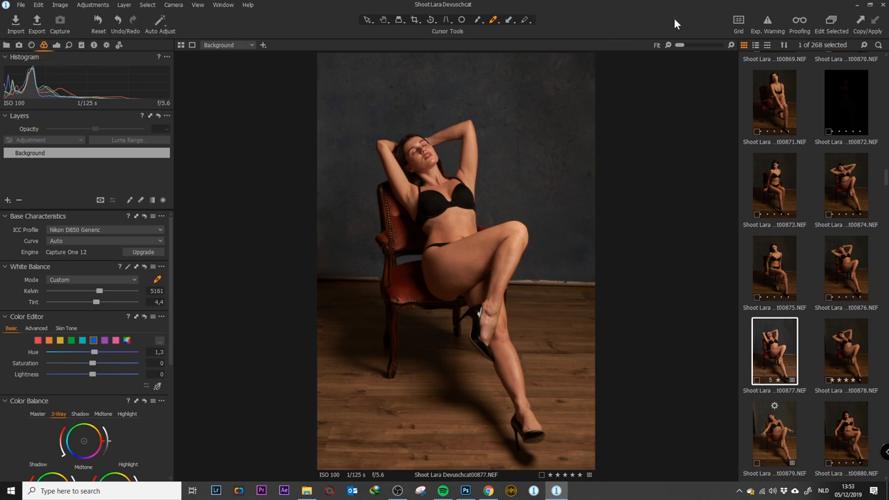
{"action": "mouse_move", "coordinate": [400, 131]}
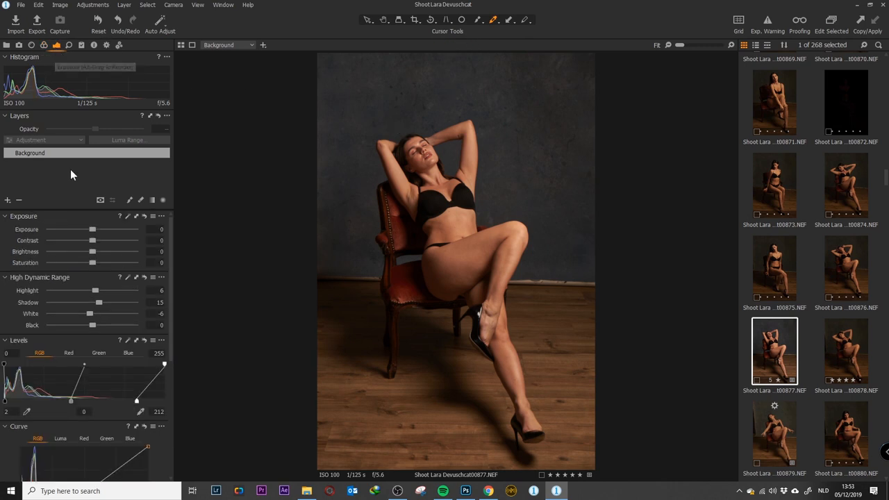
{"action": "mouse_move", "coordinate": [11, 207]}
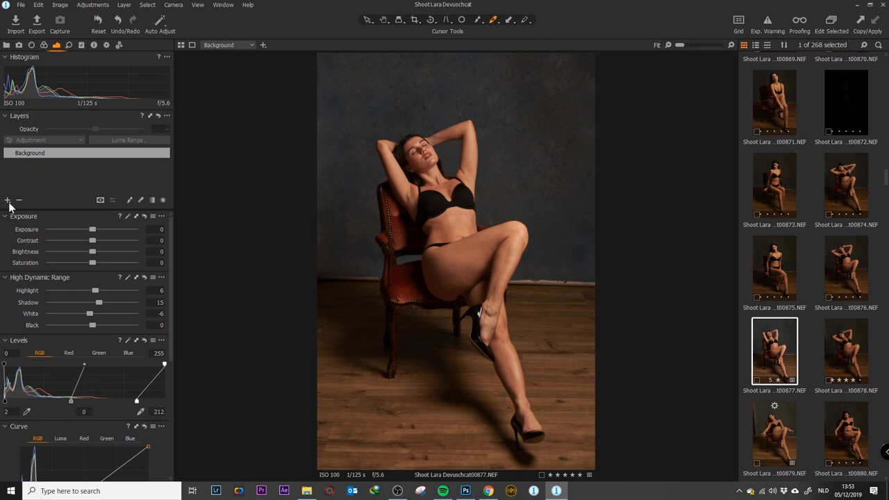
- Add adjustment Layer 1 and raise its Clarity to 100
{"action": "left_click", "coordinate": [7, 200]}
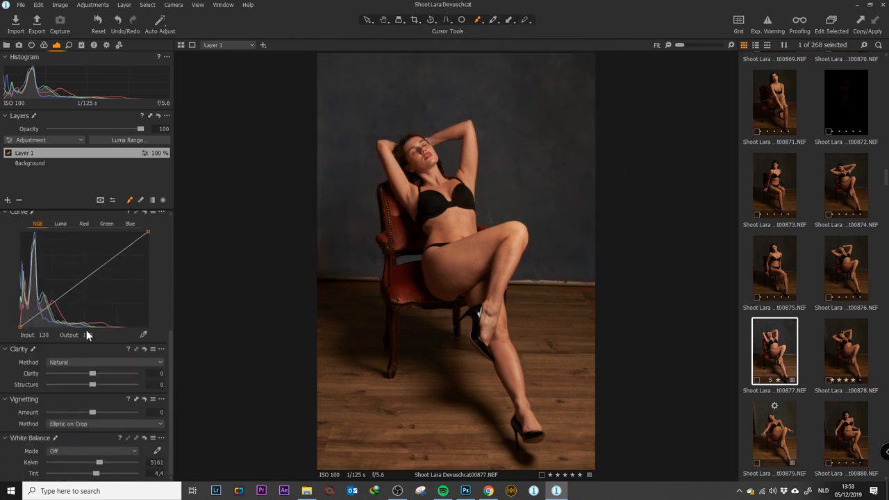
{"action": "left_click_drag", "start_coordinate": [91, 373], "coordinate": [118, 374]}
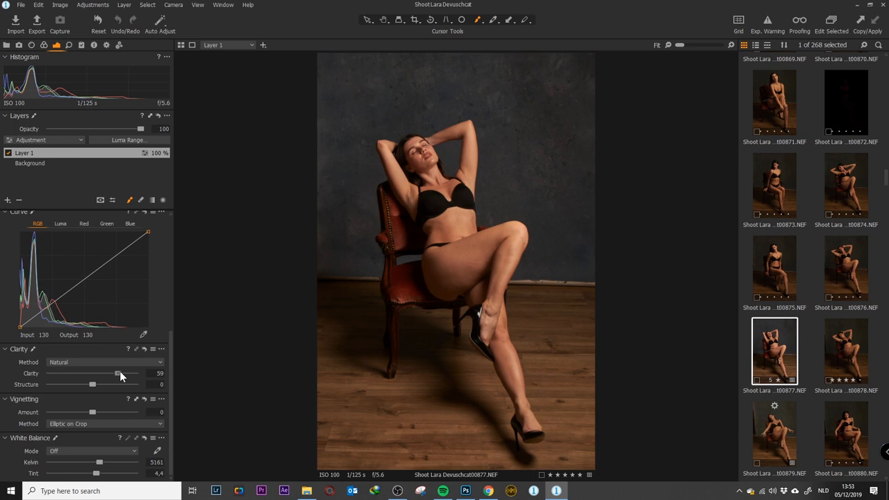
{"action": "left_click_drag", "start_coordinate": [116, 372], "coordinate": [134, 372]}
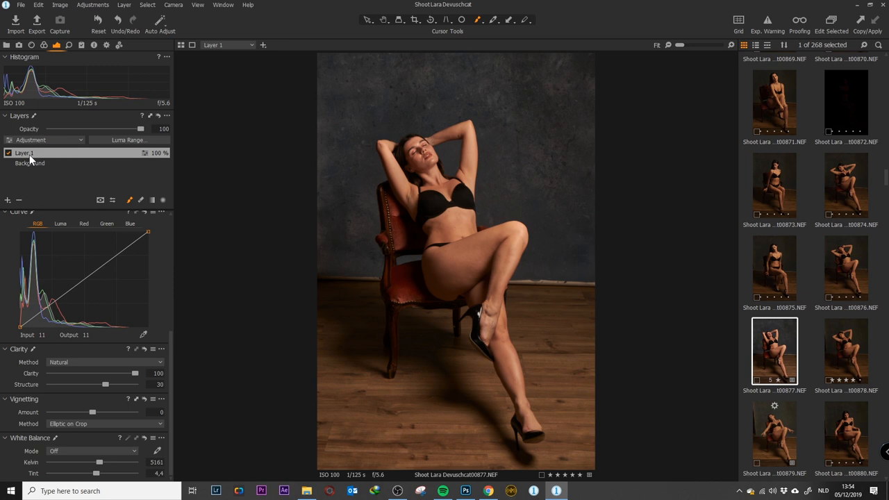
{"action": "mouse_move", "coordinate": [31, 161]}
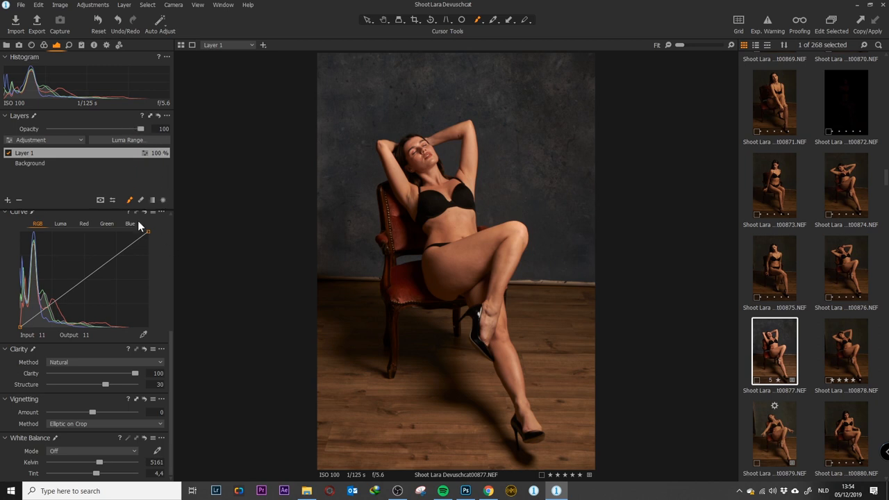
- Add Layer 2 and Layer 3 to the arms-raised portrait
{"action": "left_click", "coordinate": [7, 200]}
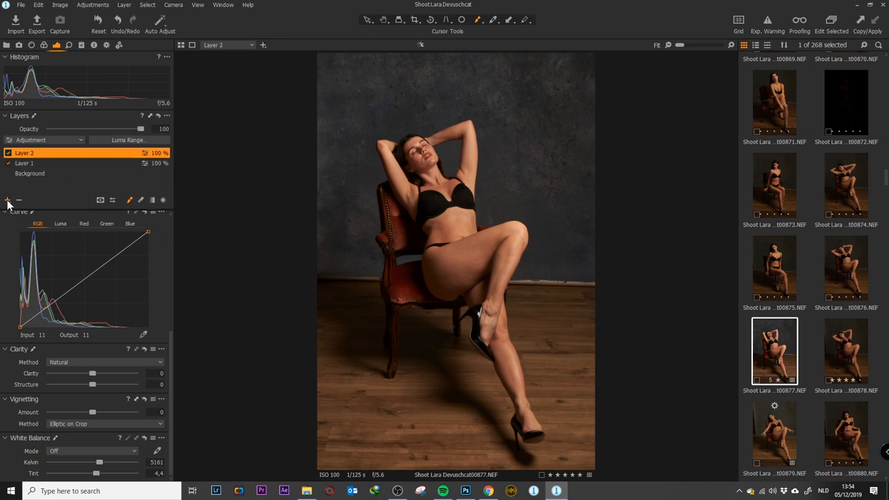
{"action": "left_click", "coordinate": [9, 200]}
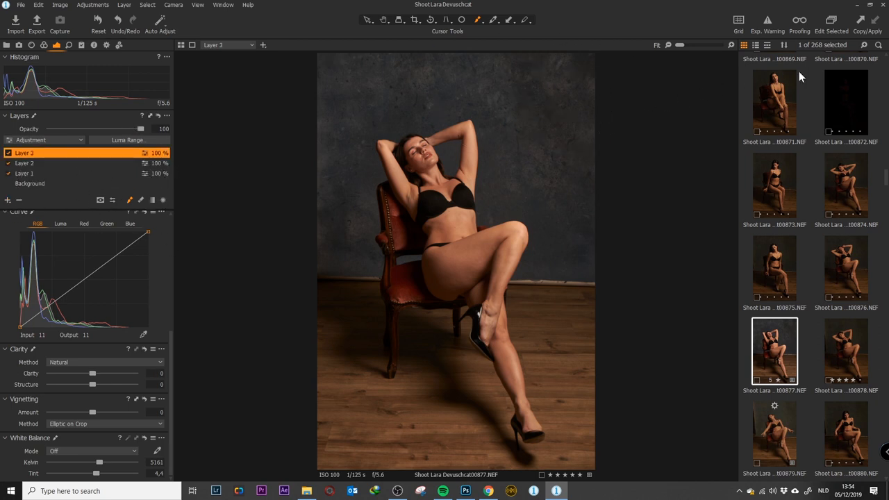
{"action": "left_click", "coordinate": [774, 187]}
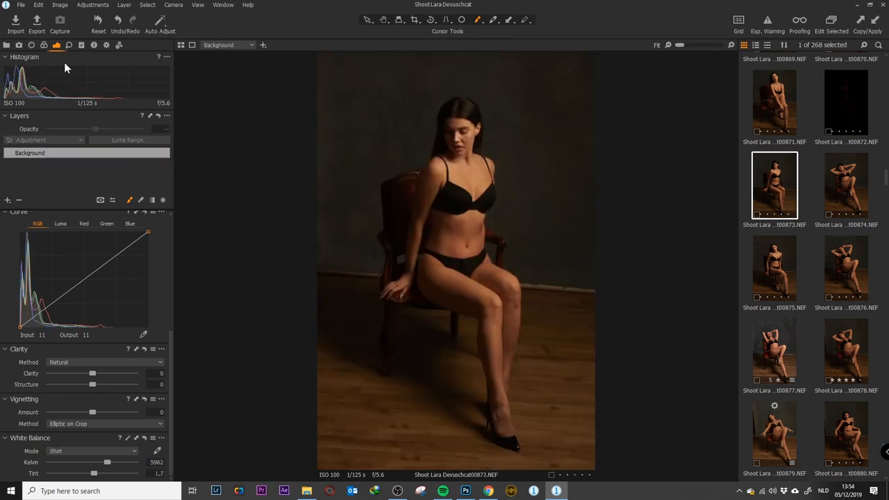
- Tick all three layers under Adjustments Clipboard > Layers so they copy to other shots
{"action": "left_click", "coordinate": [81, 44]}
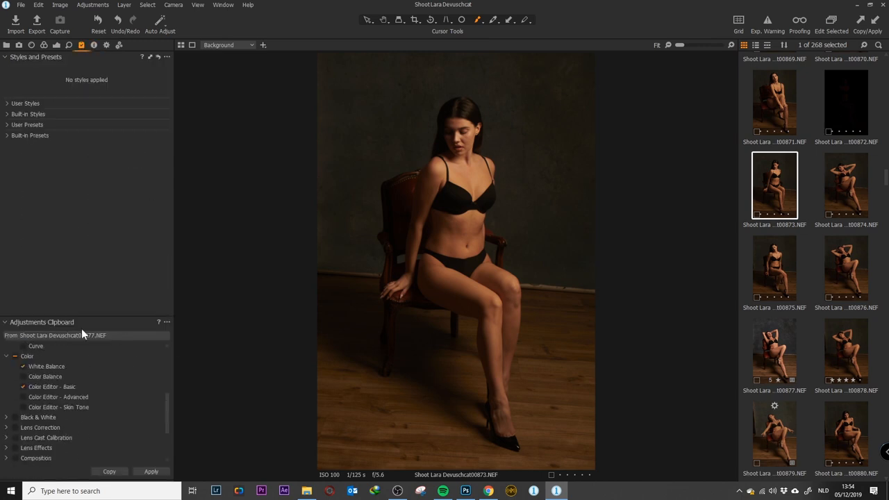
{"action": "scroll", "scroll_direction": "down", "scroll_amount": 3}
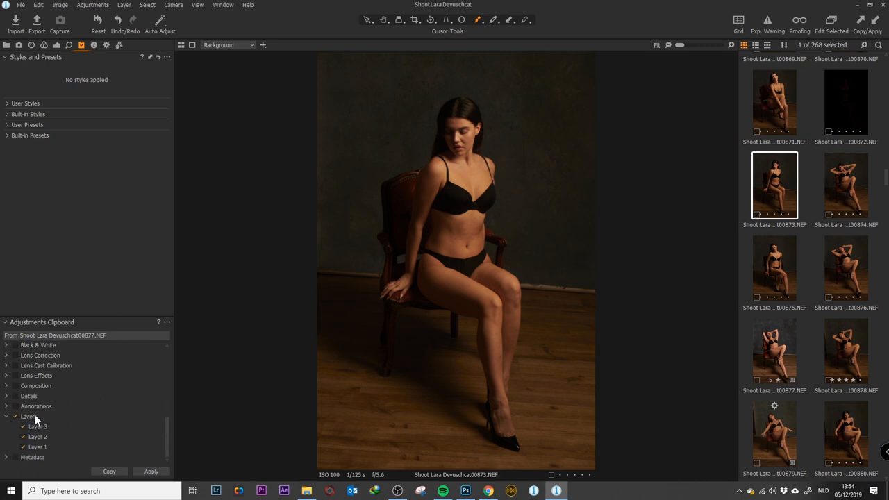
{"action": "mouse_move", "coordinate": [30, 467]}
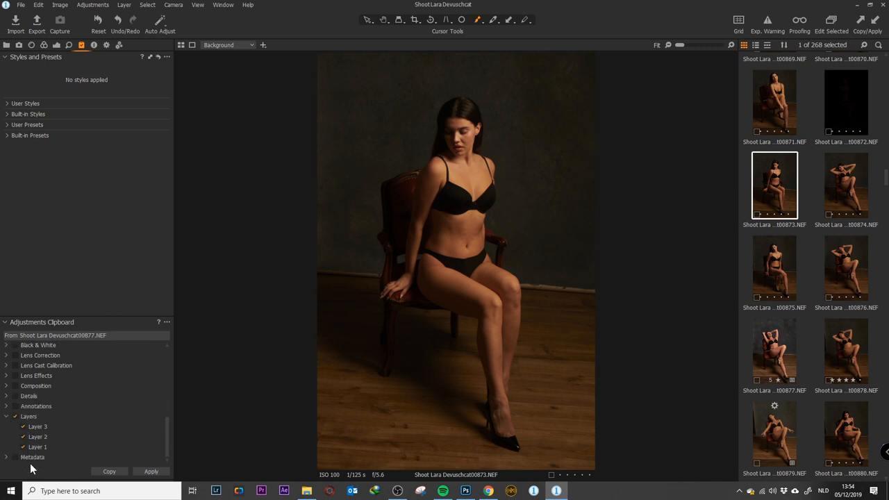
{"action": "mouse_move", "coordinate": [77, 220]}
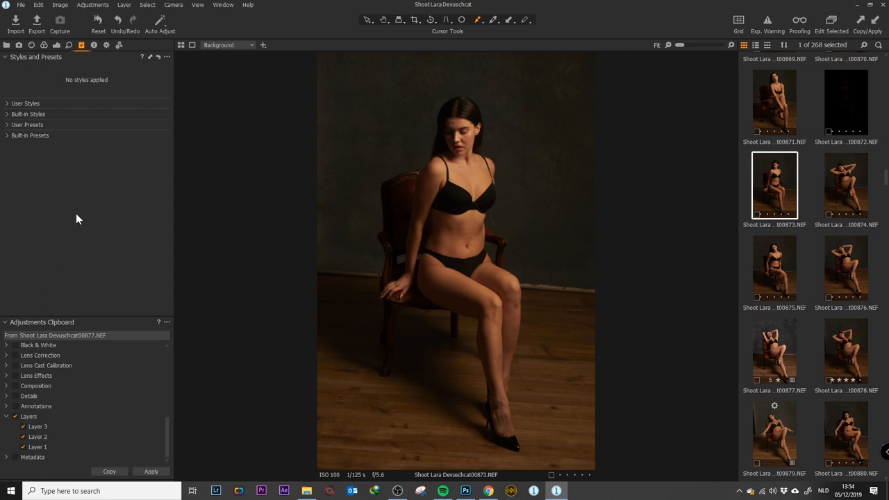
{"action": "mouse_move", "coordinate": [763, 286]}
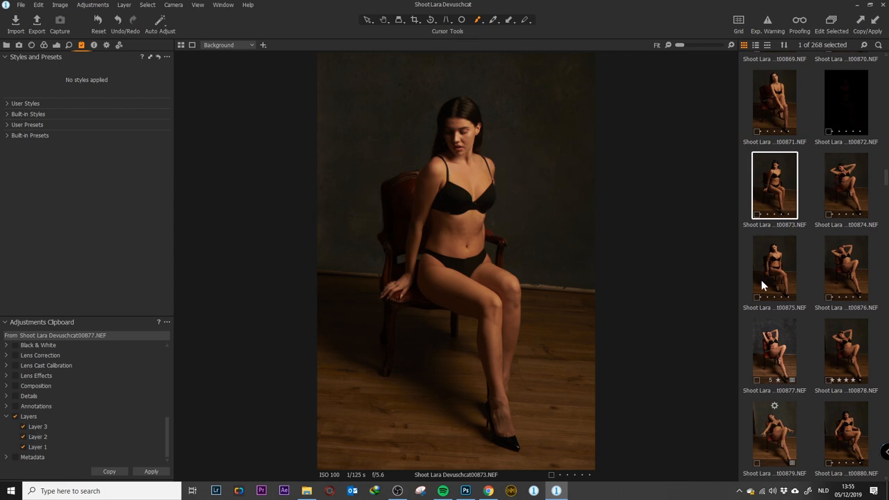
{"action": "left_click", "coordinate": [774, 350]}
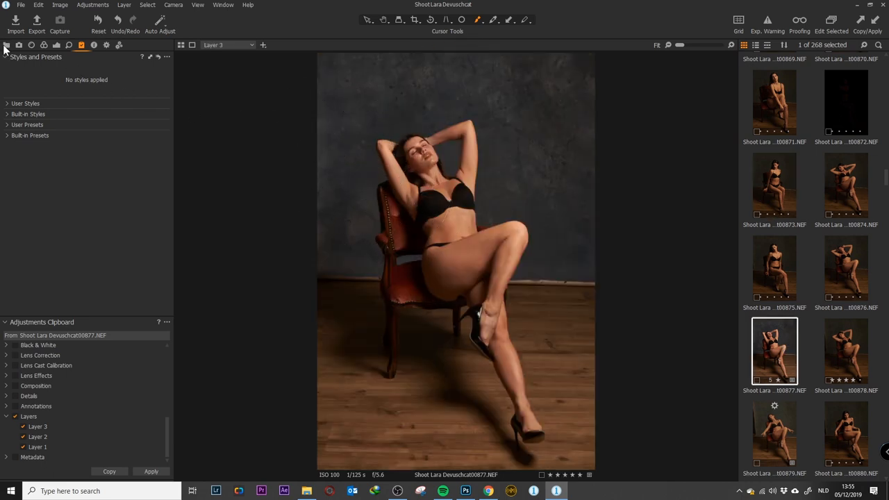
- Show the Library tools and browse the Image, Layer and Select menus
{"action": "left_click", "coordinate": [20, 45]}
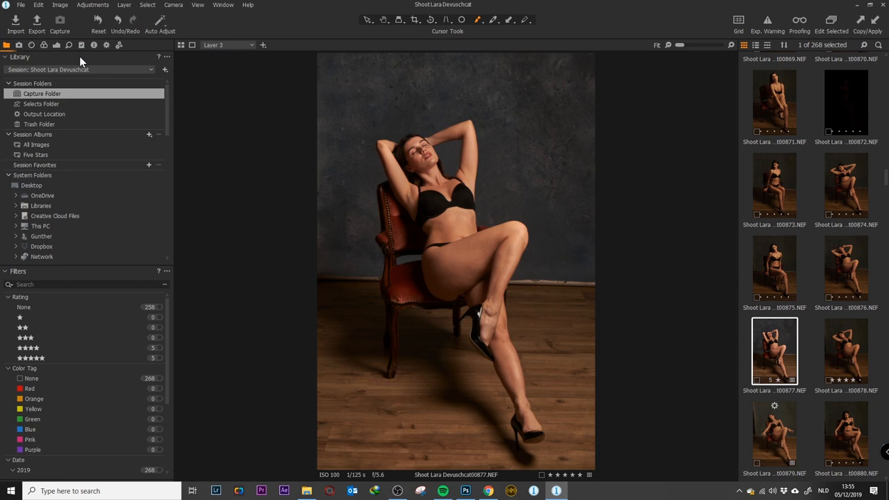
{"action": "mouse_move", "coordinate": [148, 47]}
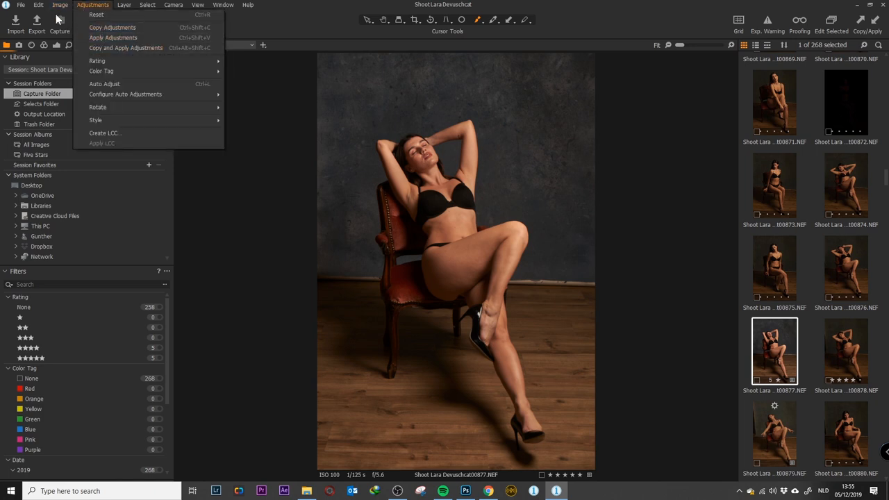
{"action": "left_click", "coordinate": [60, 5]}
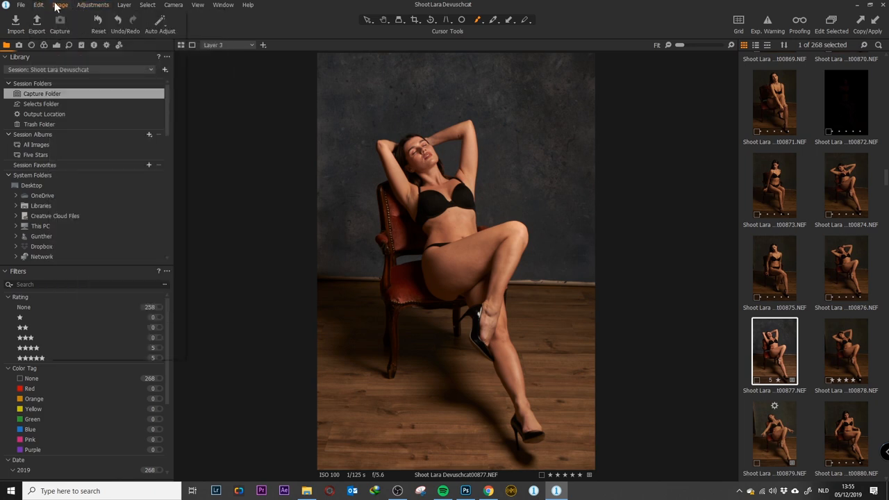
{"action": "left_click", "coordinate": [125, 5]}
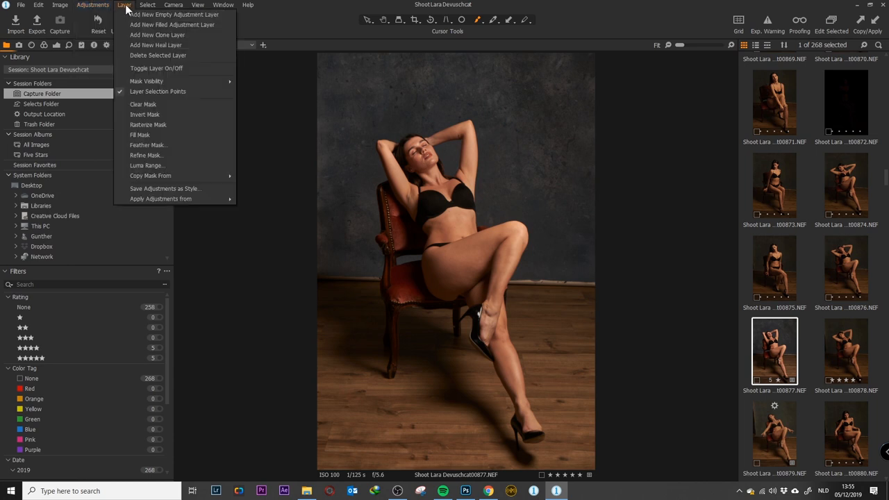
{"action": "left_click", "coordinate": [148, 6]}
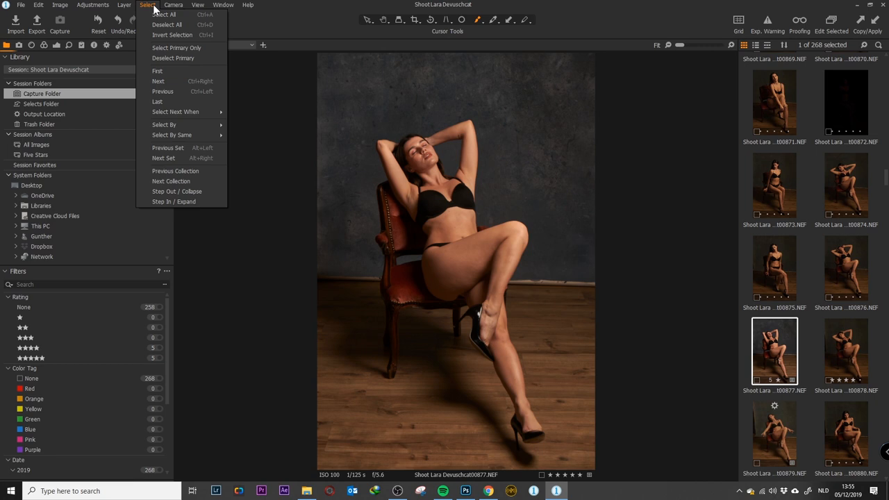
- Enable Select > Select Next When > Star Rating so the selection auto-advances on rating
{"action": "left_click", "coordinate": [774, 267]}
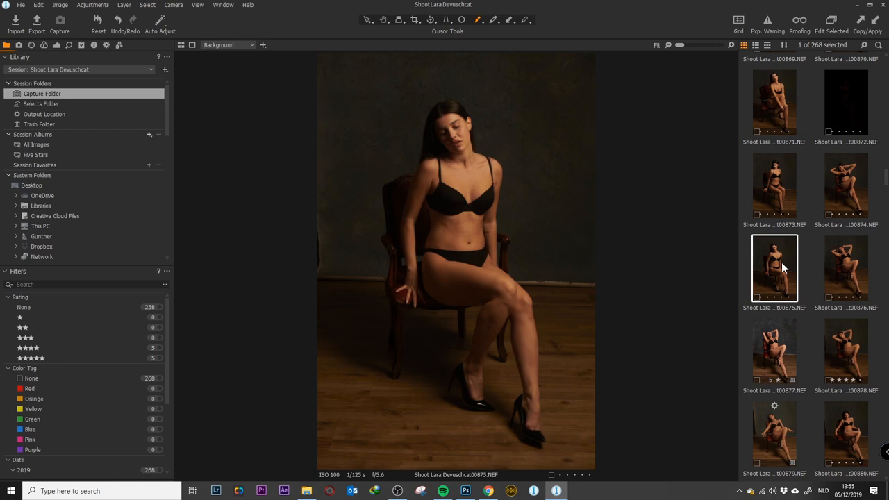
{"action": "left_click", "coordinate": [775, 350]}
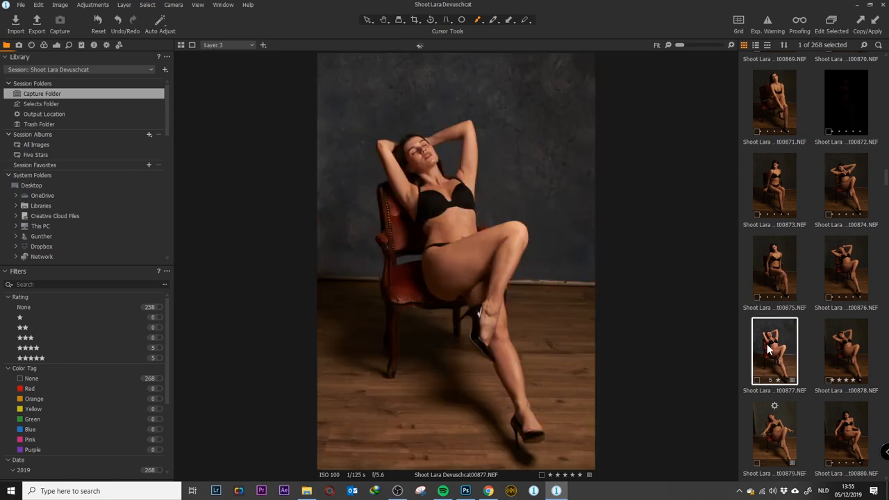
{"action": "left_click", "coordinate": [59, 6]}
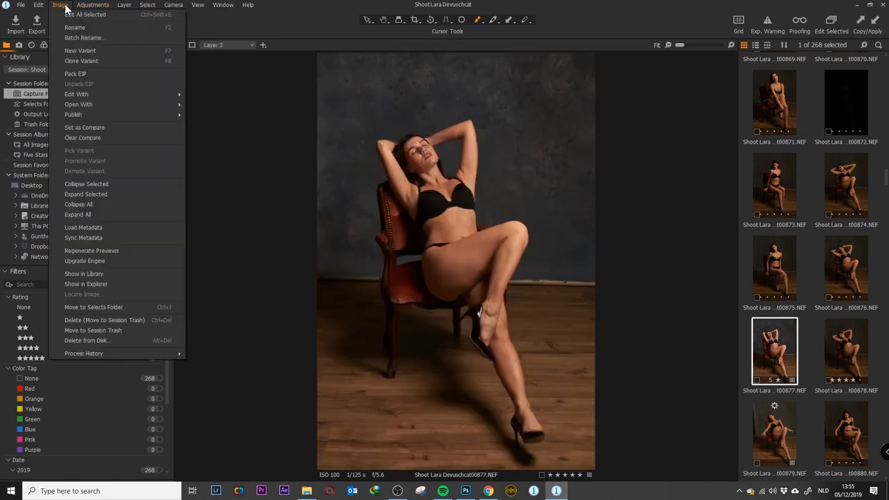
{"action": "mouse_move", "coordinate": [78, 204]}
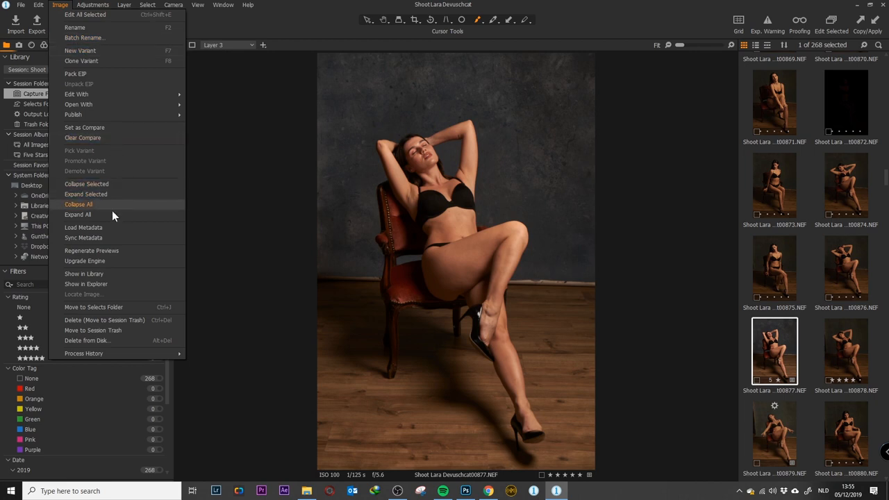
{"action": "left_click", "coordinate": [148, 6]}
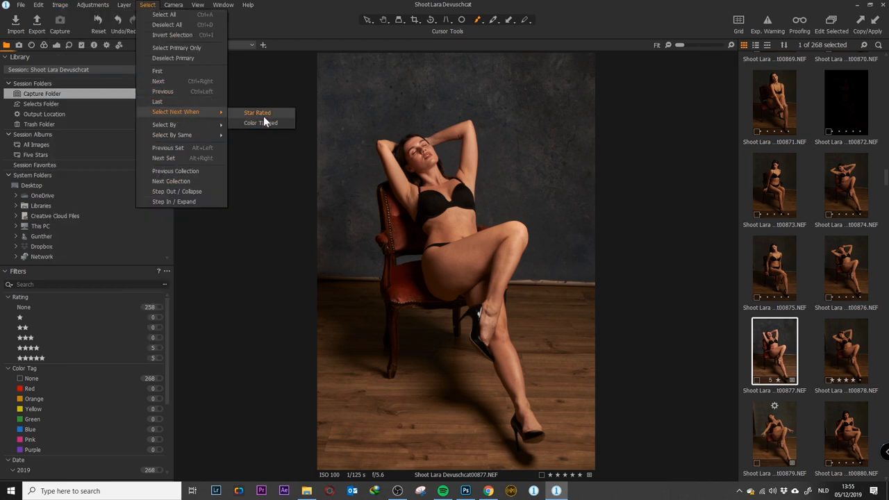
{"action": "mouse_move", "coordinate": [261, 122]}
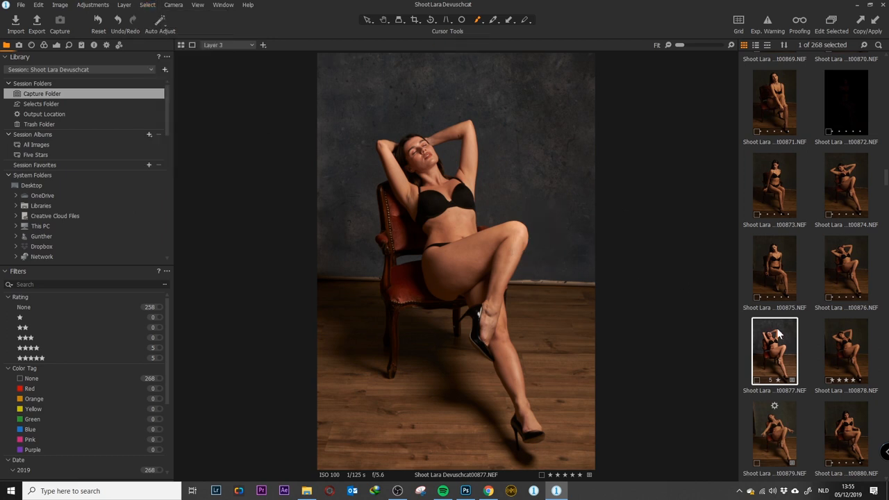
- Star-rate image 00875 and the next shot so selection advances, then return to image 00877
{"action": "left_click", "coordinate": [775, 266]}
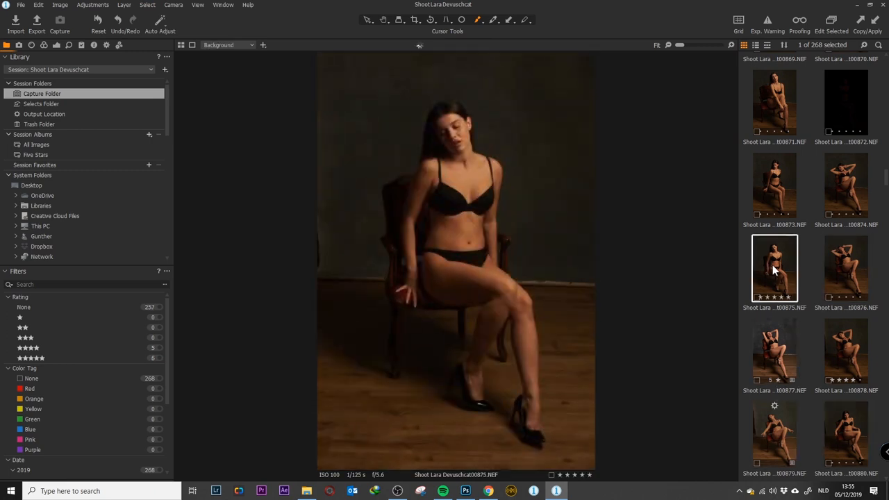
{"action": "left_click", "coordinate": [846, 270]}
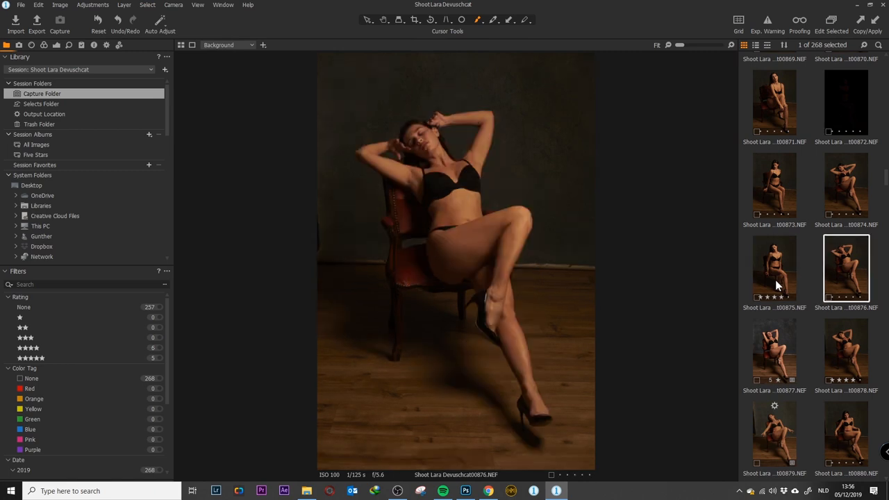
{"action": "left_click", "coordinate": [775, 350]}
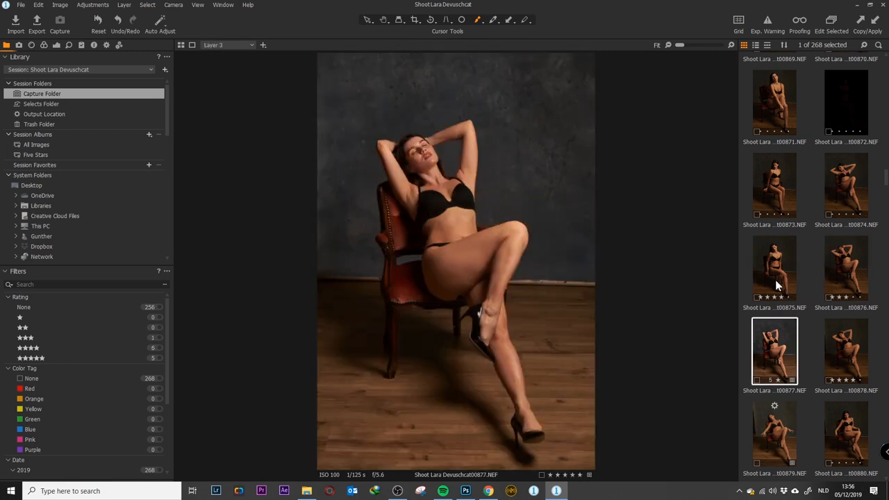
{"action": "left_click", "coordinate": [775, 269]}
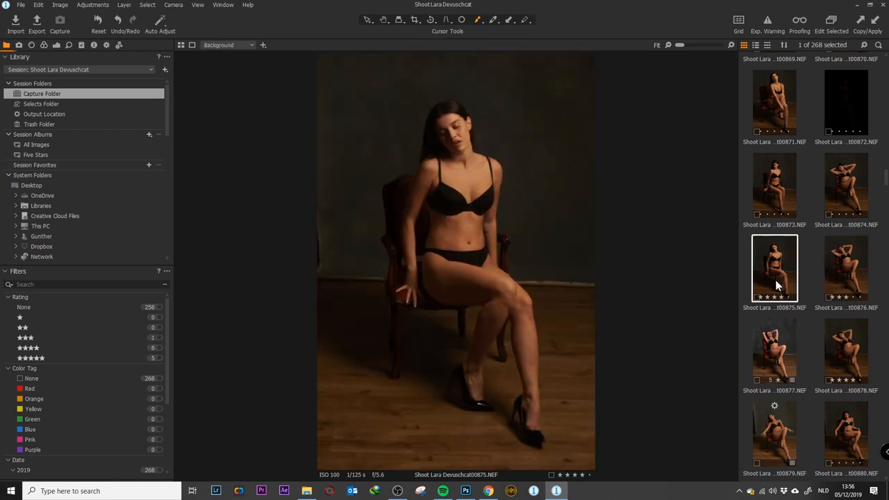
{"action": "left_click", "coordinate": [775, 350]}
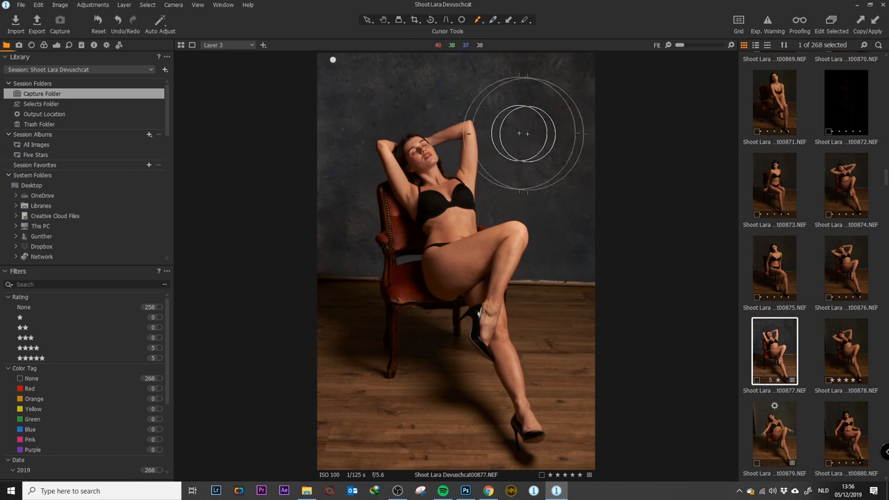
{"action": "left_click_drag", "start_coordinate": [527, 134], "coordinate": [347, 128]}
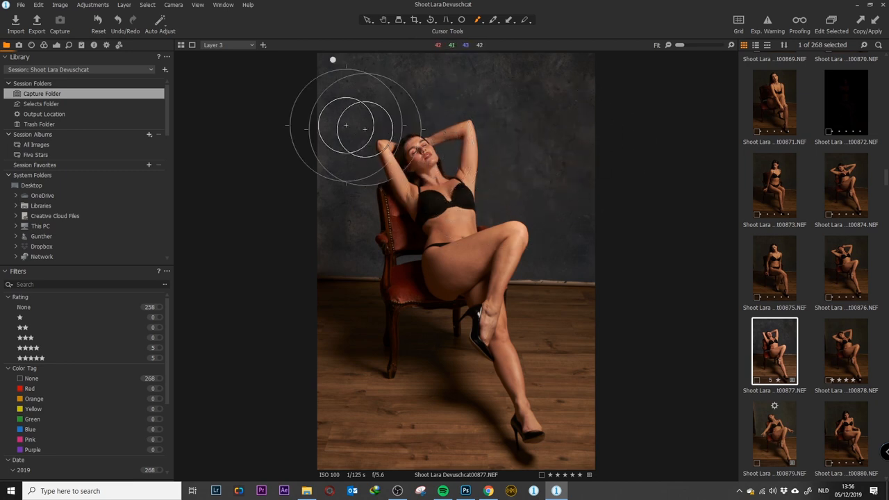